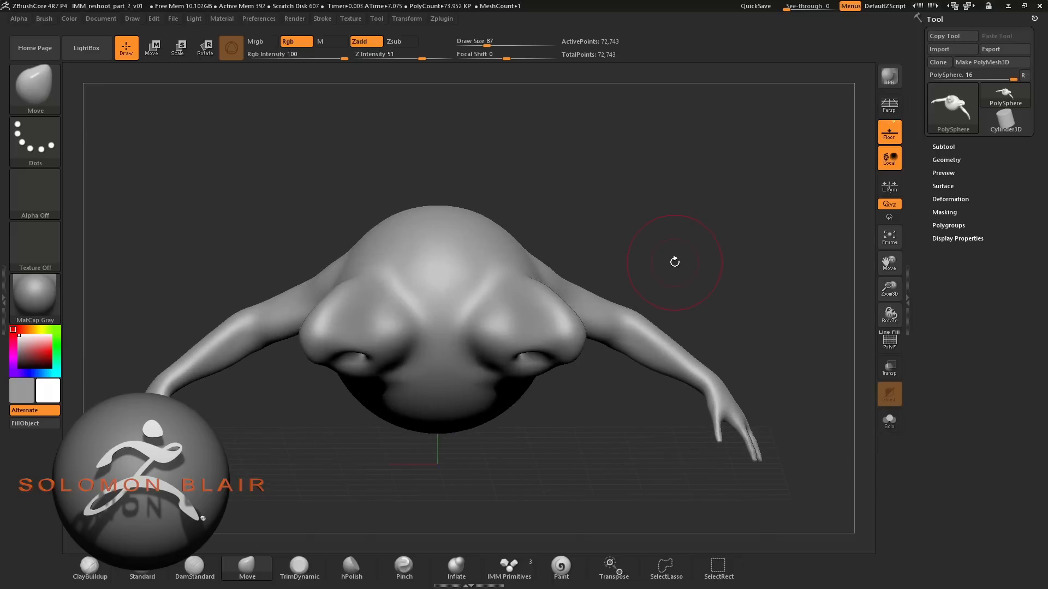
{"action": "mouse_move", "coordinate": [676, 250]}
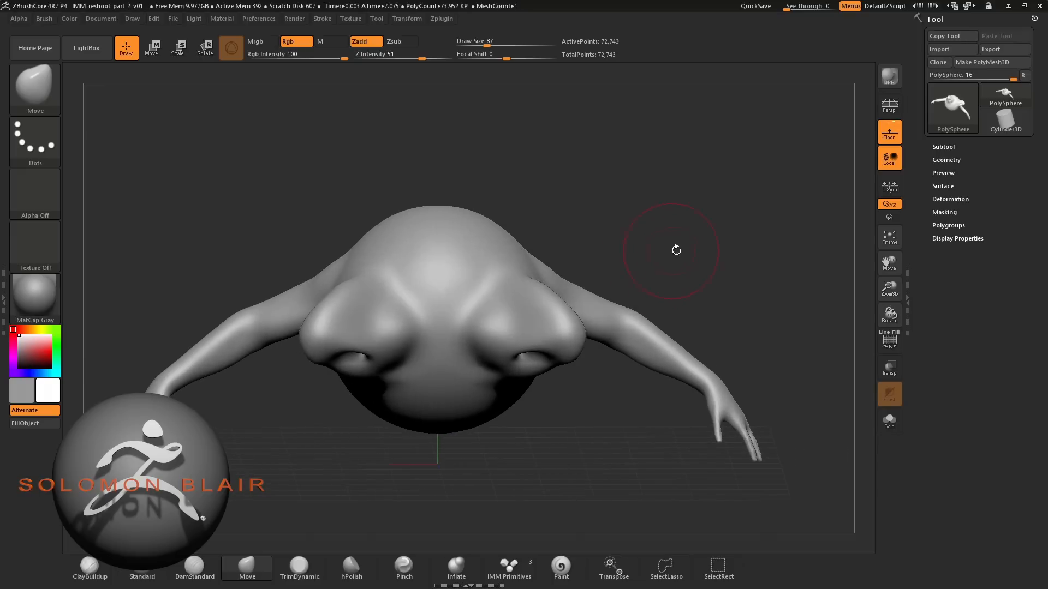
- Load a fresh DynaMesh sphere project from the LightBox project browser
{"action": "left_click_drag", "start_coordinate": [675, 248], "coordinate": [696, 240]}
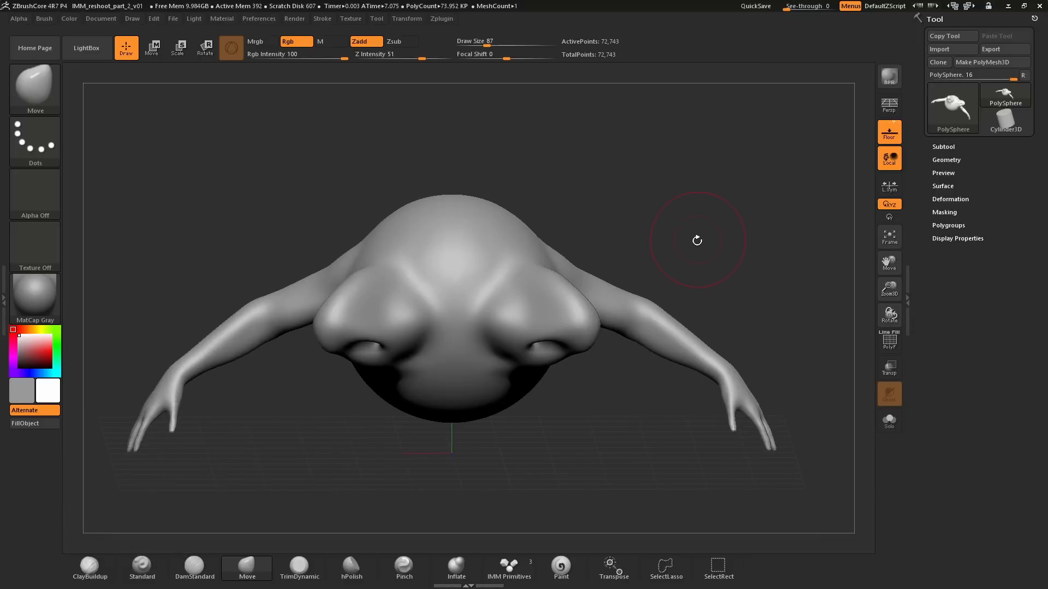
{"action": "left_click", "coordinate": [86, 48]}
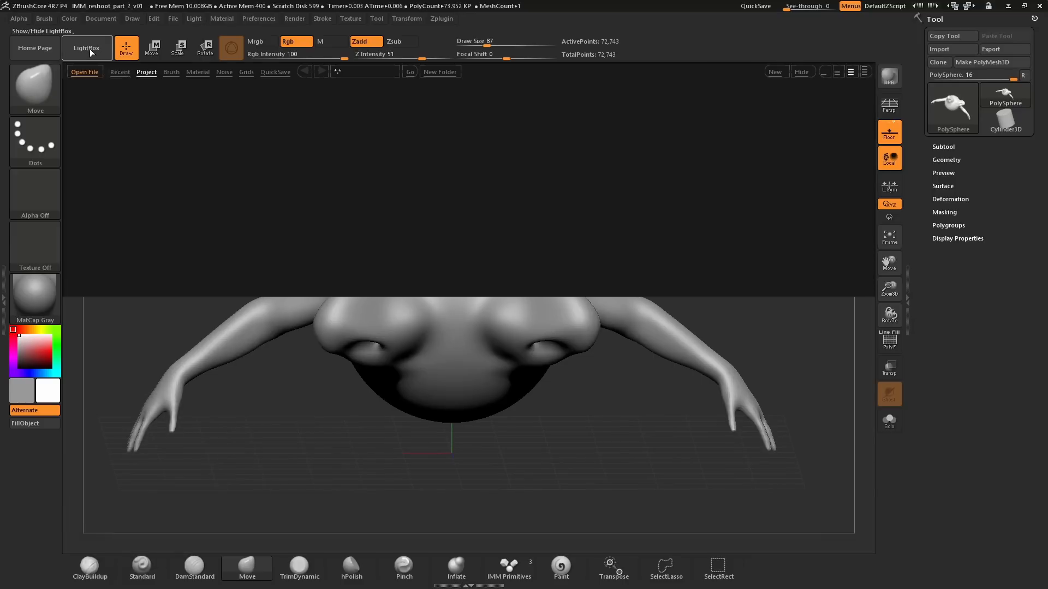
{"action": "left_click", "coordinate": [87, 48]}
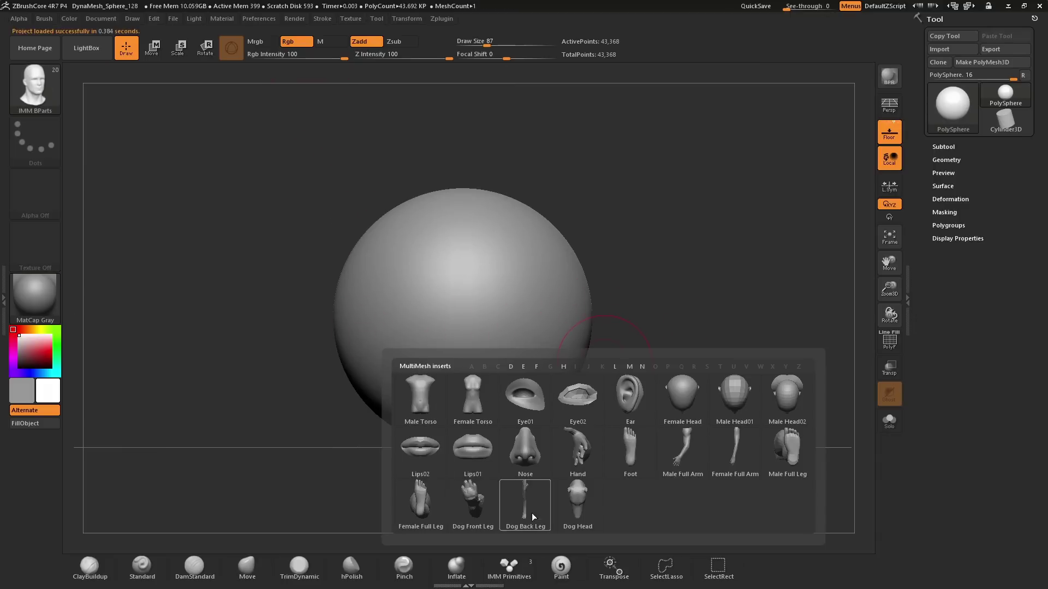
{"action": "mouse_move", "coordinate": [420, 379]}
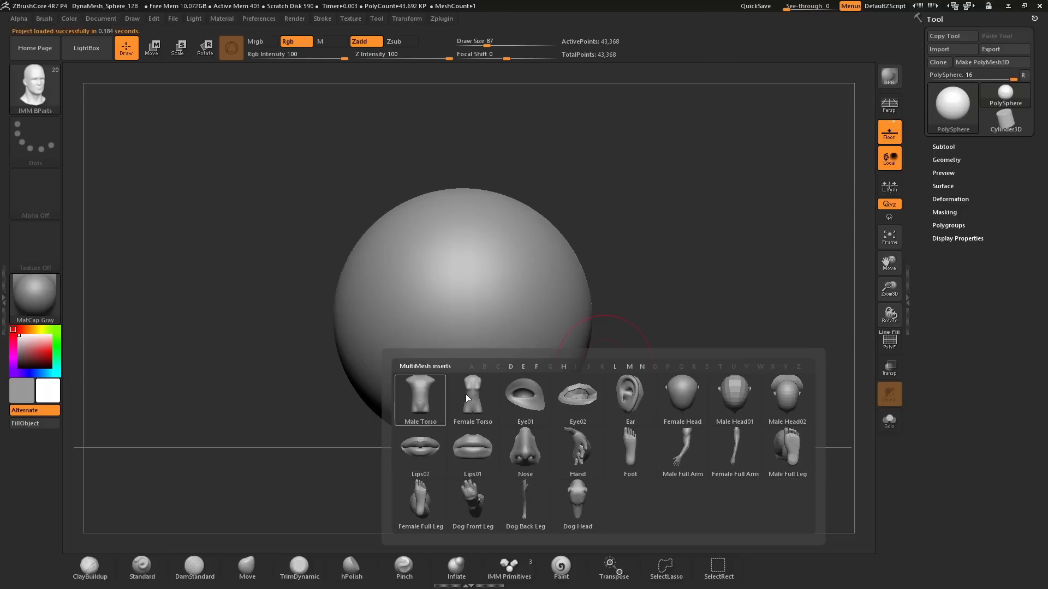
{"action": "mouse_move", "coordinate": [781, 404]}
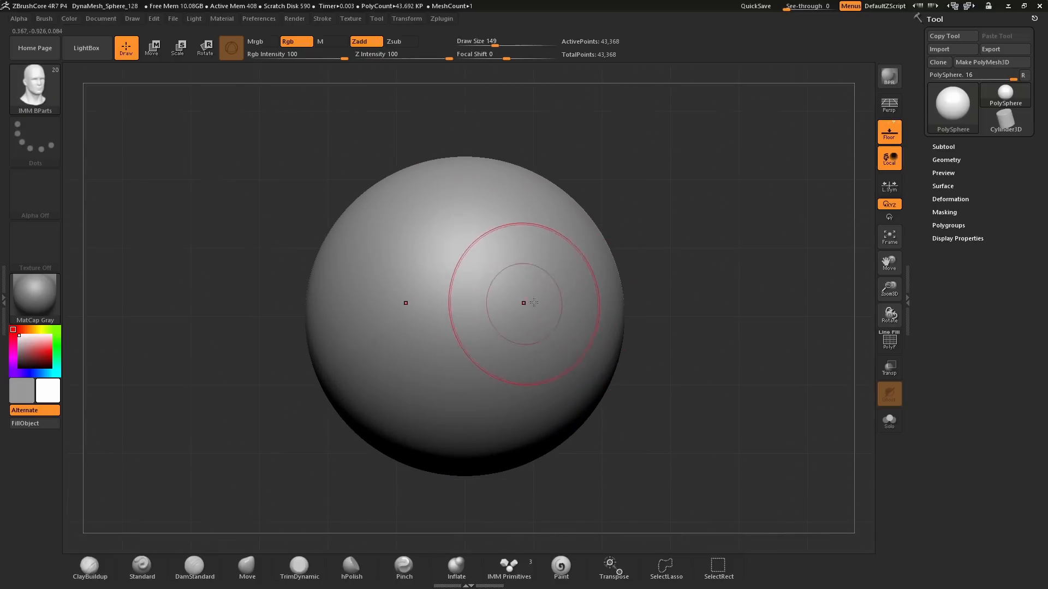
{"action": "mouse_move", "coordinate": [572, 327]}
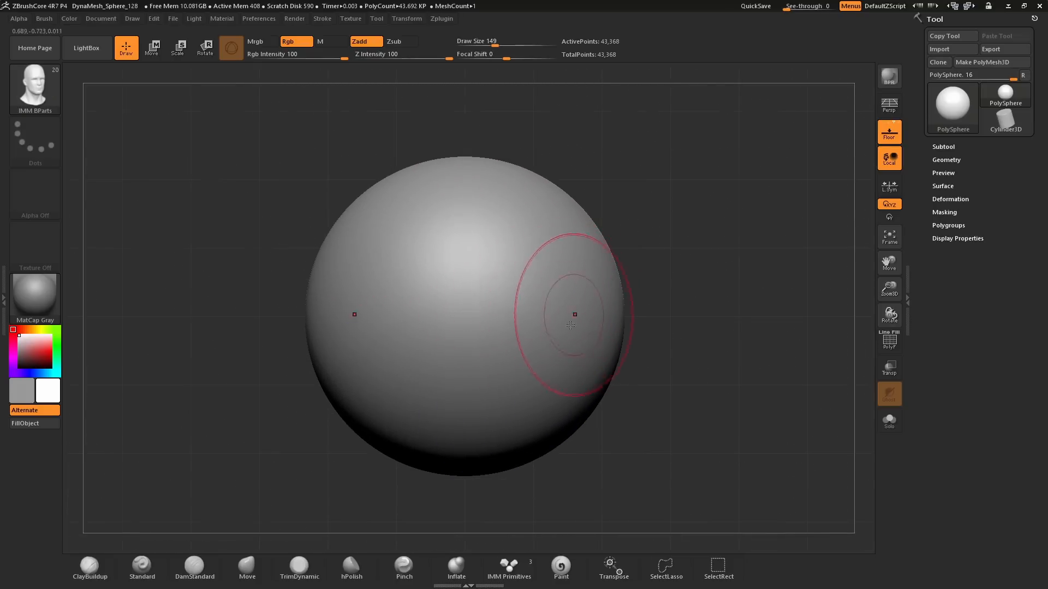
{"action": "mouse_move", "coordinate": [483, 305]}
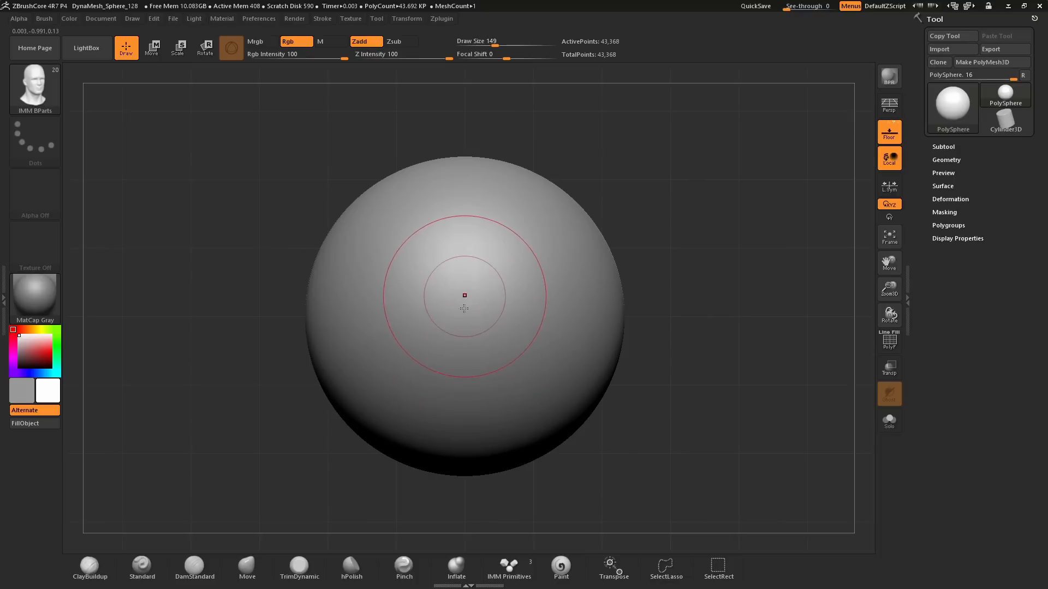
{"action": "mouse_move", "coordinate": [472, 309]}
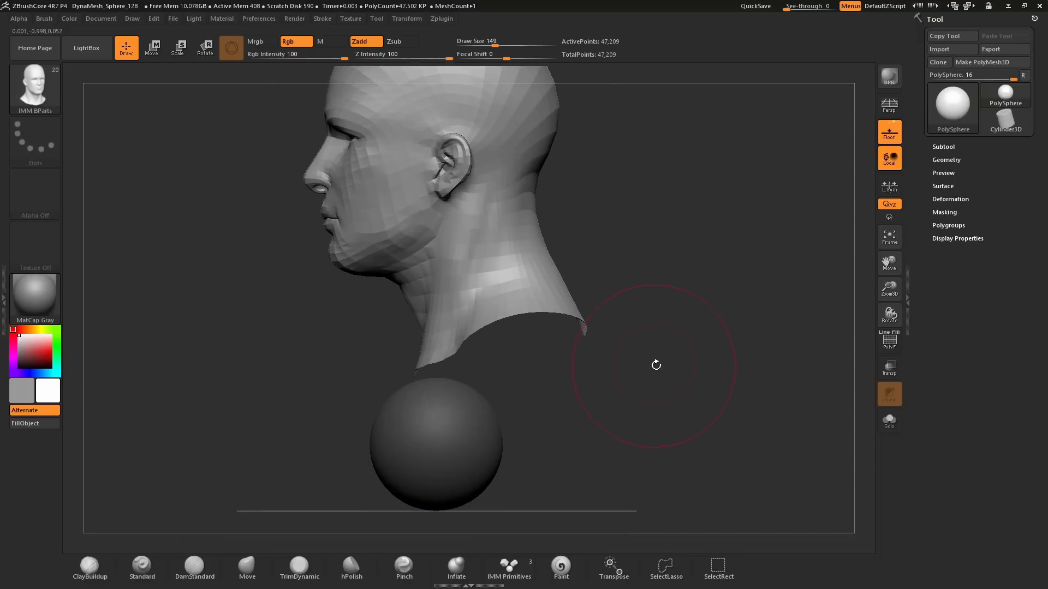
- Lower the inserted Male Head onto the sphere and shape the sphere into a neck collar
{"action": "left_click_drag", "start_coordinate": [656, 365], "coordinate": [651, 349]}
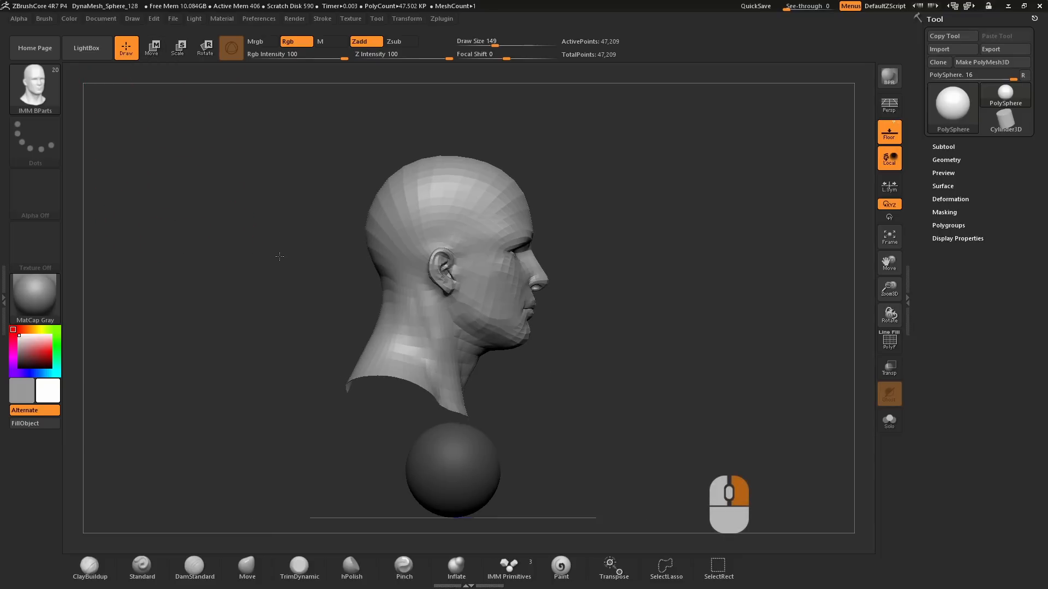
{"action": "key", "text": "shift"}
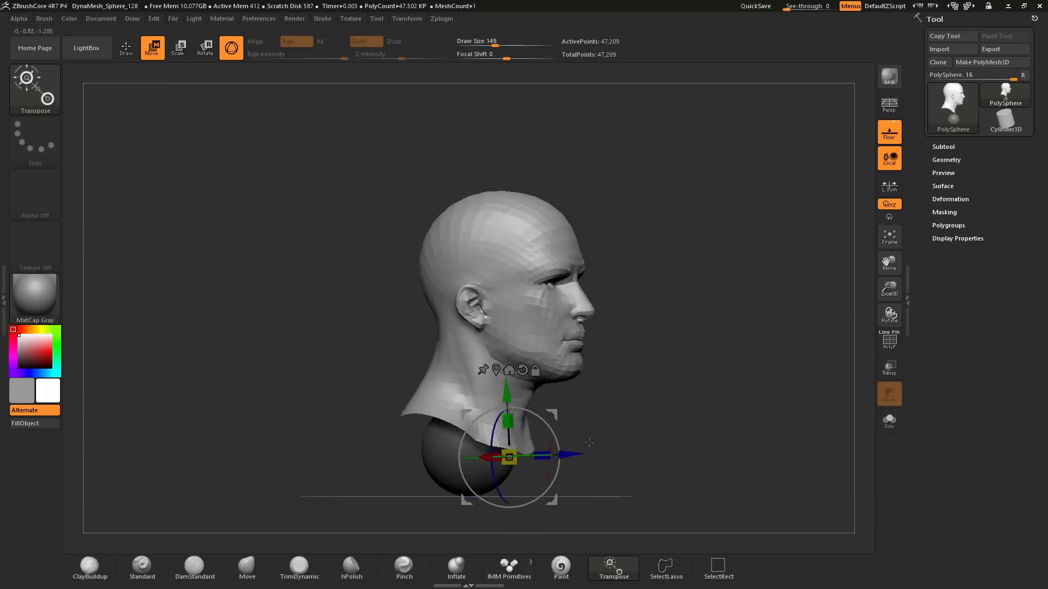
{"action": "left_click_drag", "start_coordinate": [588, 443], "coordinate": [585, 490]}
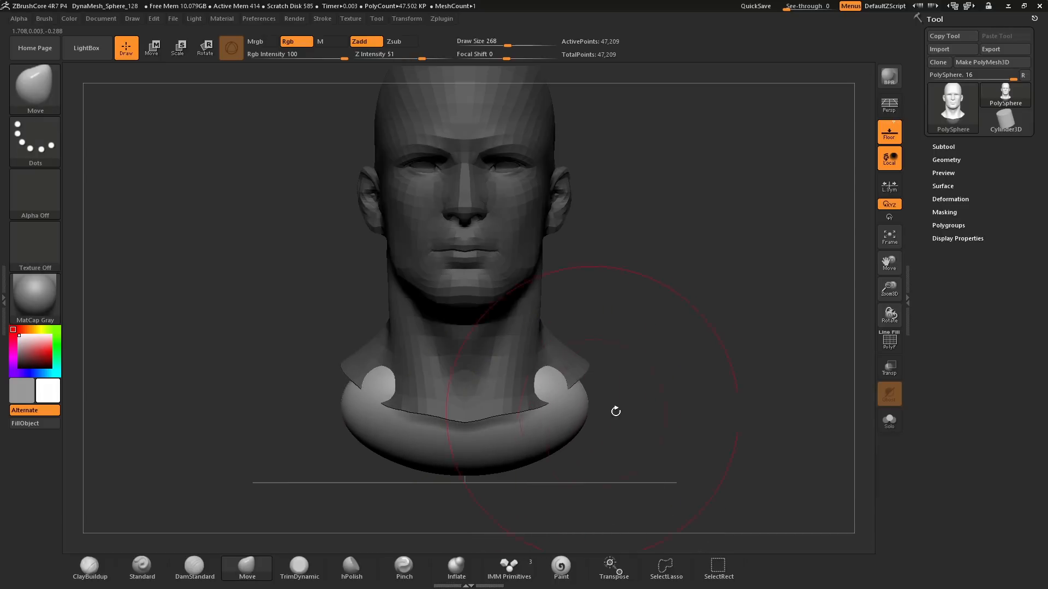
{"action": "left_click_drag", "start_coordinate": [615, 412], "coordinate": [668, 373]}
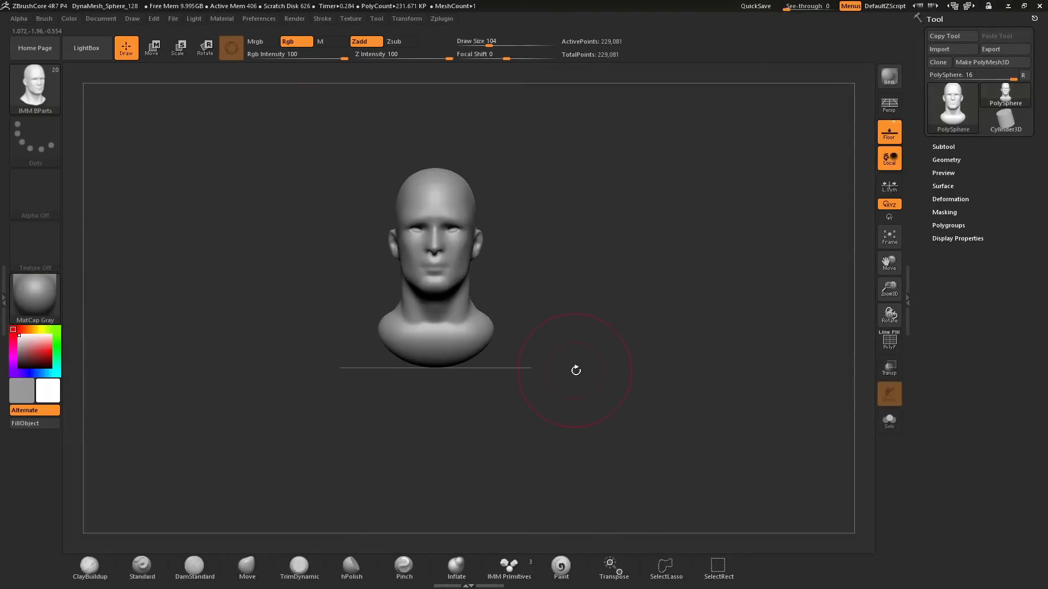
{"action": "mouse_move", "coordinate": [455, 354]}
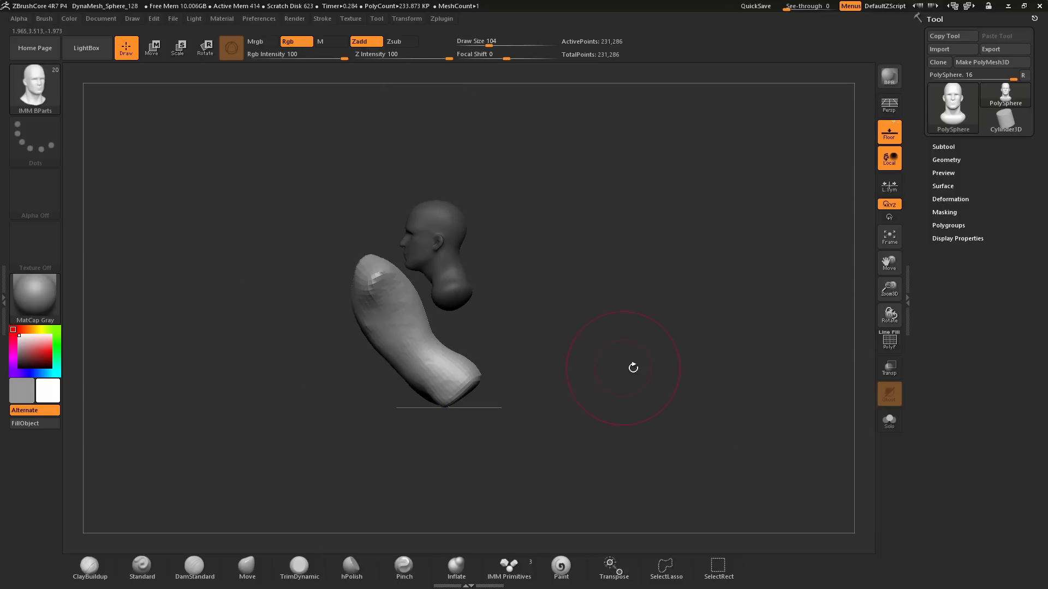
- Fit the Male Torso under the head and smooth the neck-to-torso seam
{"action": "left_click", "coordinate": [151, 47]}
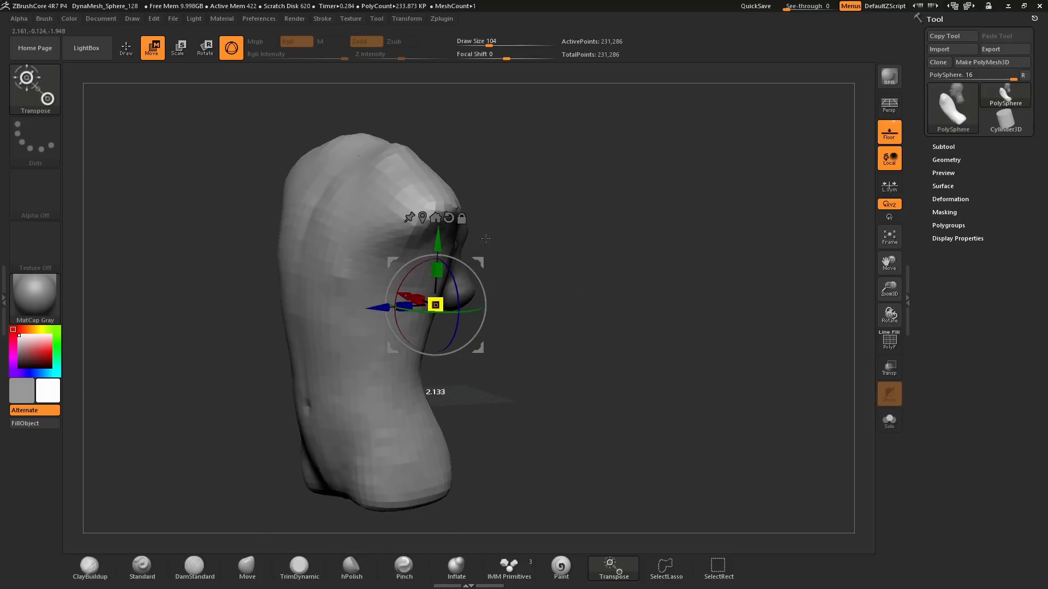
{"action": "left_click_drag", "start_coordinate": [434, 305], "coordinate": [434, 403]}
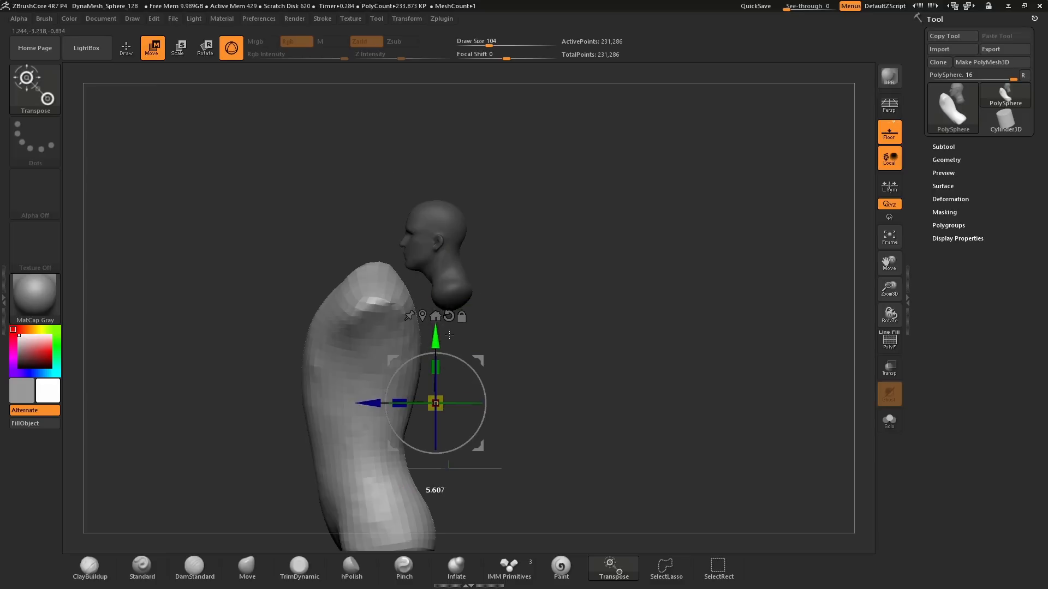
{"action": "left_click", "coordinate": [127, 47]}
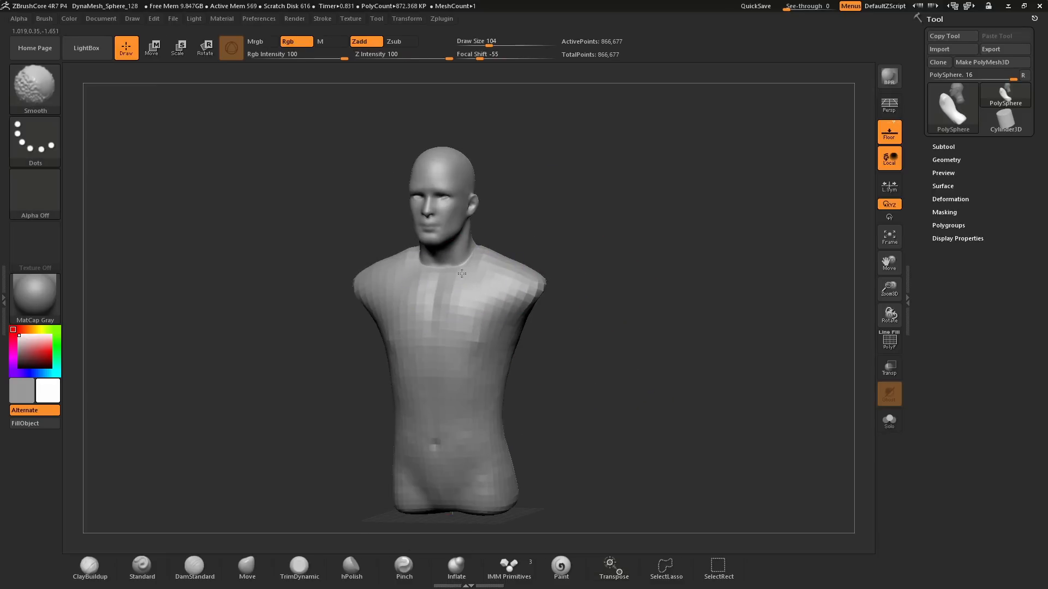
{"action": "left_click_drag", "start_coordinate": [461, 274], "coordinate": [504, 301]}
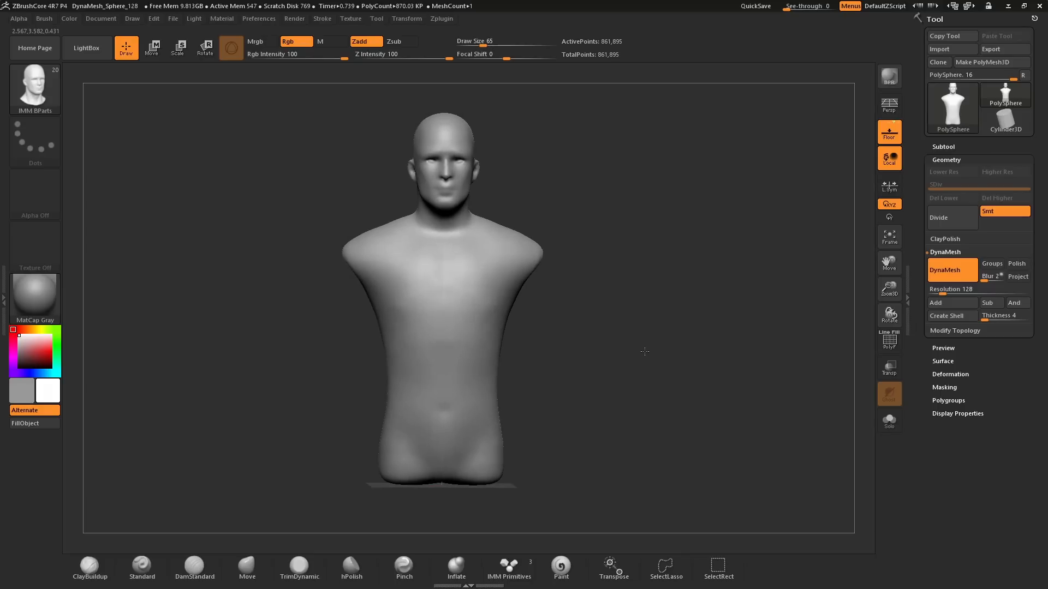
- Insert a symmetric Male Full Arm pair and rotate them down into the shoulders
{"action": "left_click_drag", "start_coordinate": [645, 350], "coordinate": [652, 341]}
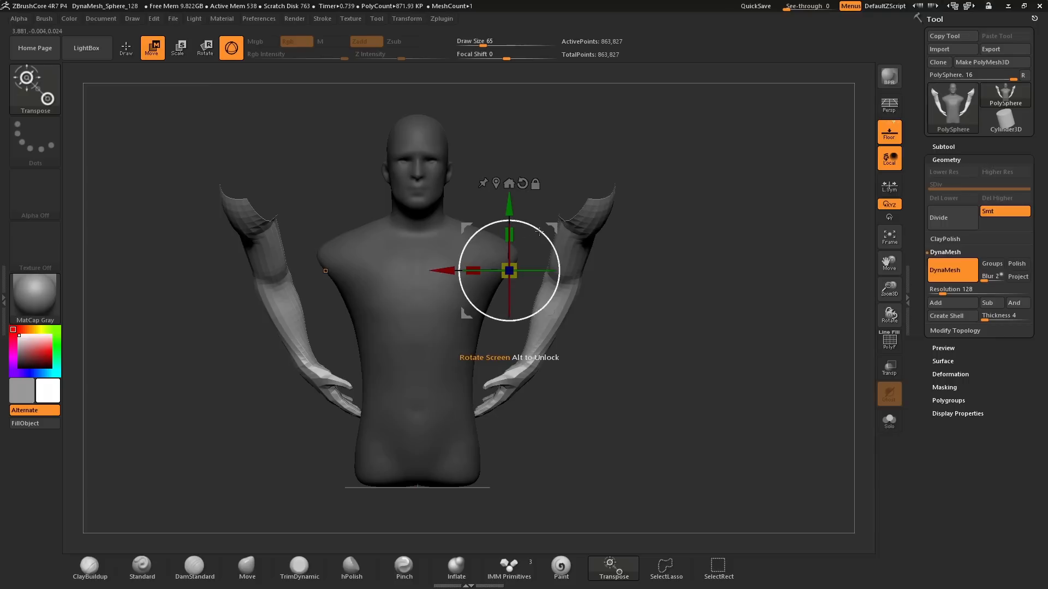
{"action": "left_click_drag", "start_coordinate": [510, 217], "coordinate": [460, 242]}
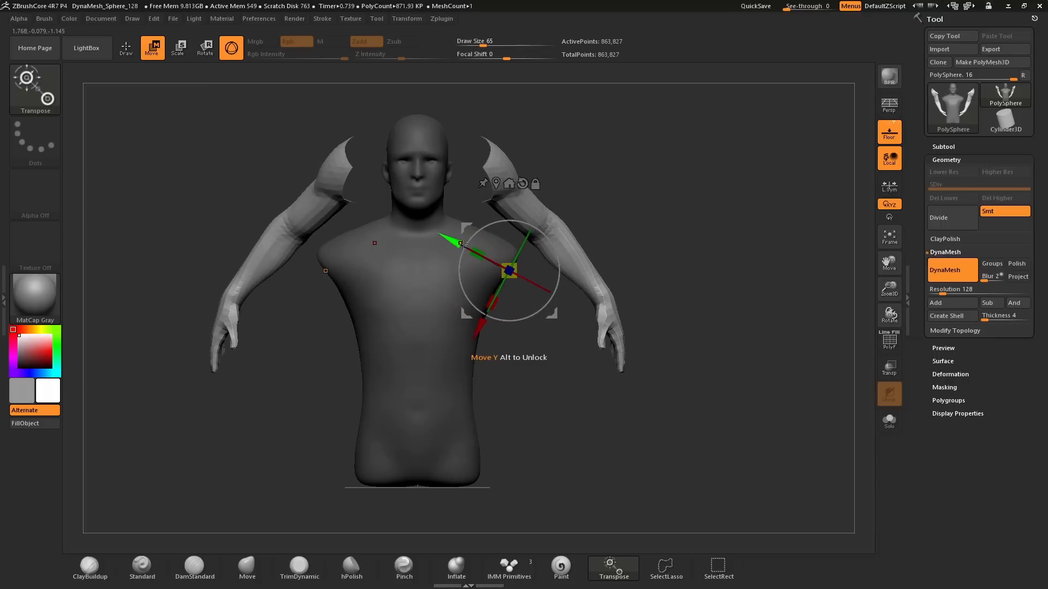
{"action": "left_click_drag", "start_coordinate": [461, 243], "coordinate": [514, 321]}
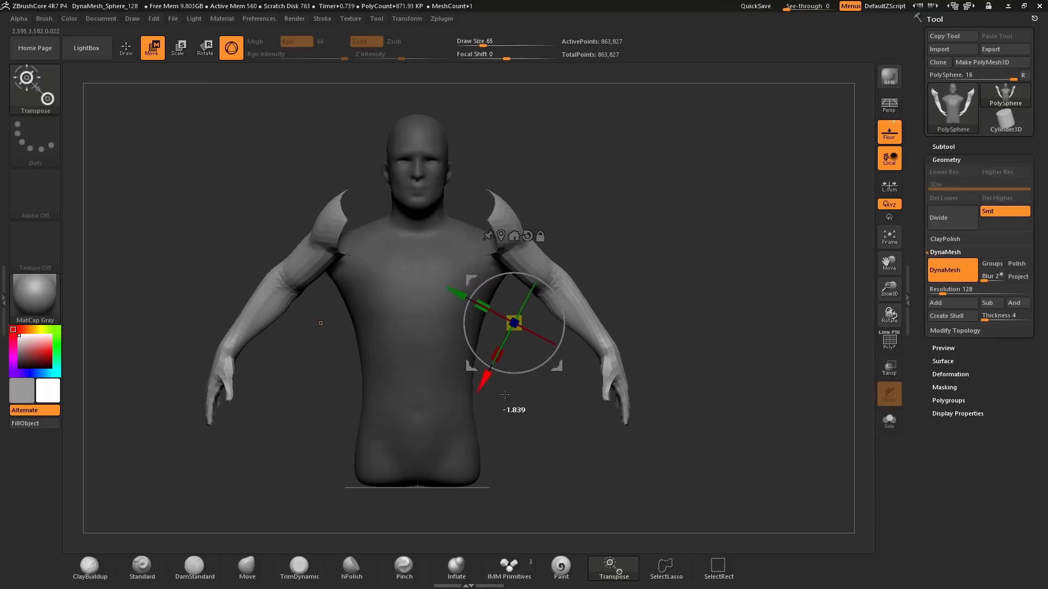
{"action": "left_click_drag", "start_coordinate": [513, 321], "coordinate": [535, 342]}
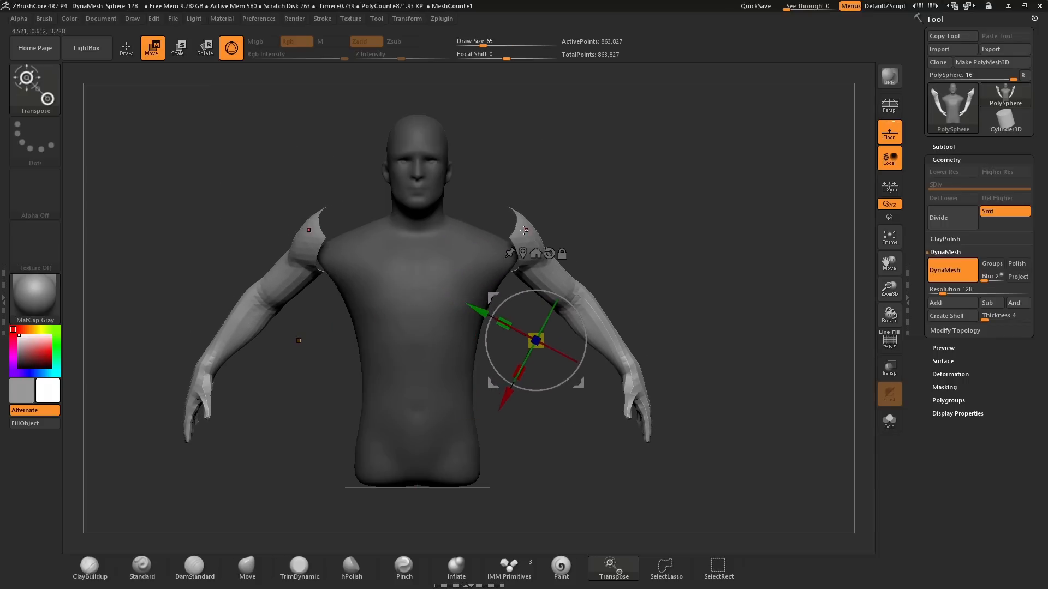
{"action": "left_click_drag", "start_coordinate": [535, 341], "coordinate": [521, 225]}
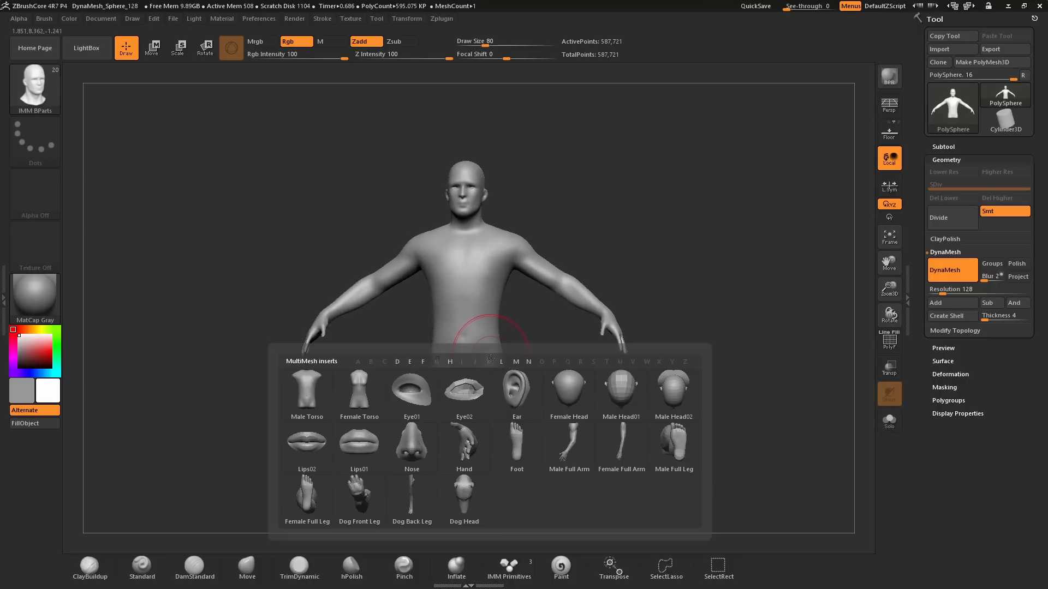
{"action": "mouse_move", "coordinate": [491, 376]}
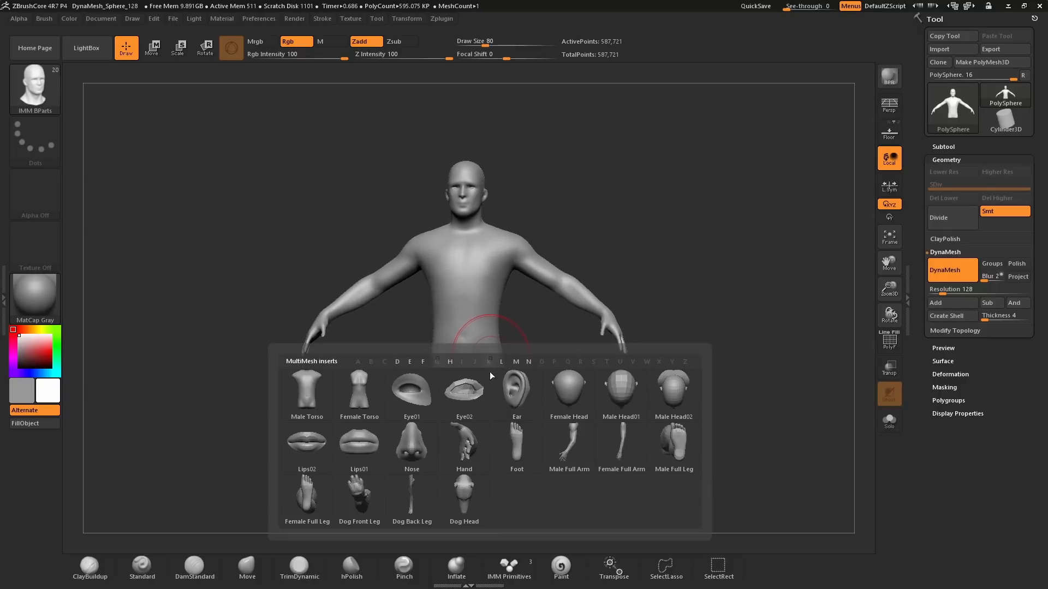
{"action": "mouse_move", "coordinate": [674, 464]}
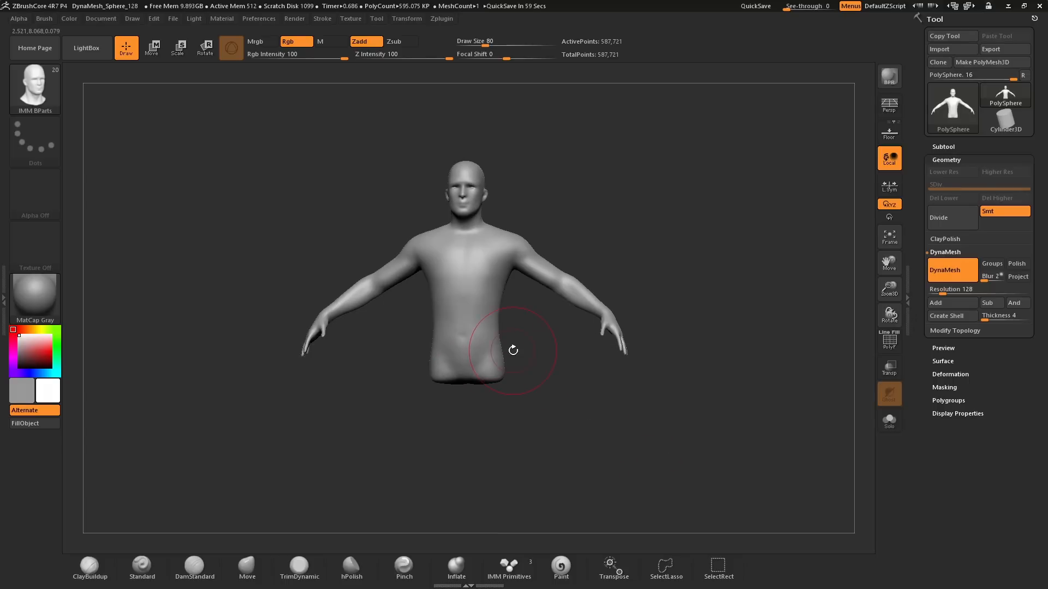
{"action": "mouse_move", "coordinate": [489, 319]}
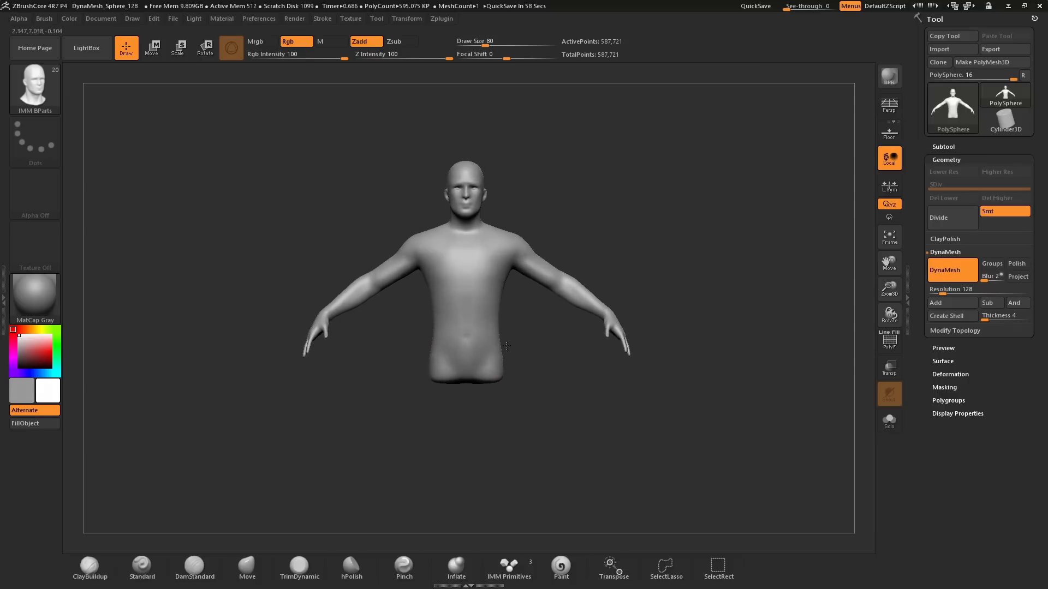
{"action": "mouse_move", "coordinate": [499, 337]}
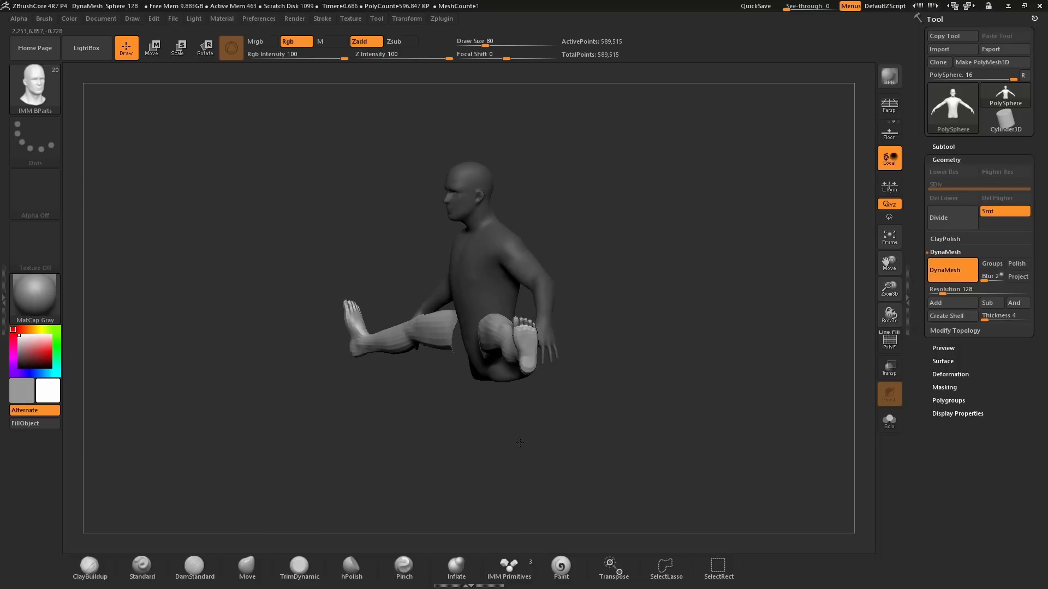
- Tilt the unmasked legs at the hips with the Gizmo and adjust their position from the side
{"action": "left_click_drag", "start_coordinate": [519, 444], "coordinate": [563, 415]}
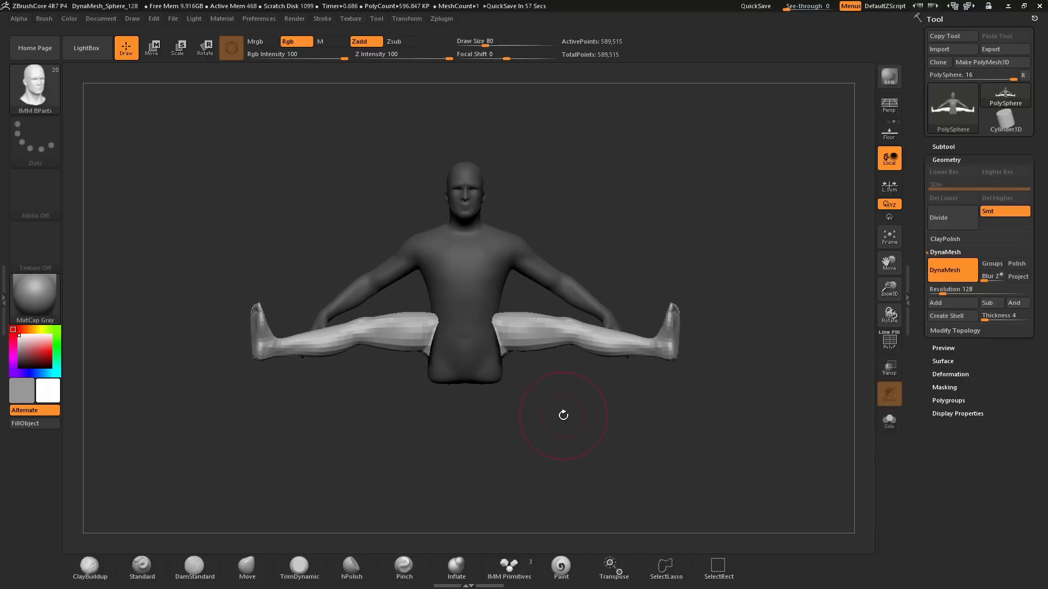
{"action": "mouse_move", "coordinate": [511, 409]}
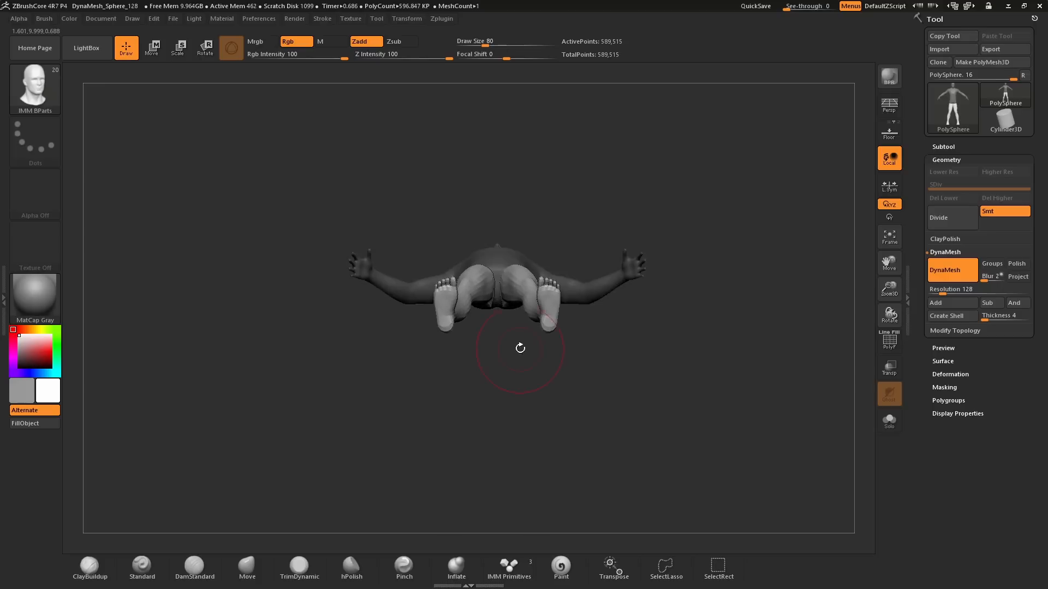
{"action": "left_click", "coordinate": [206, 47]}
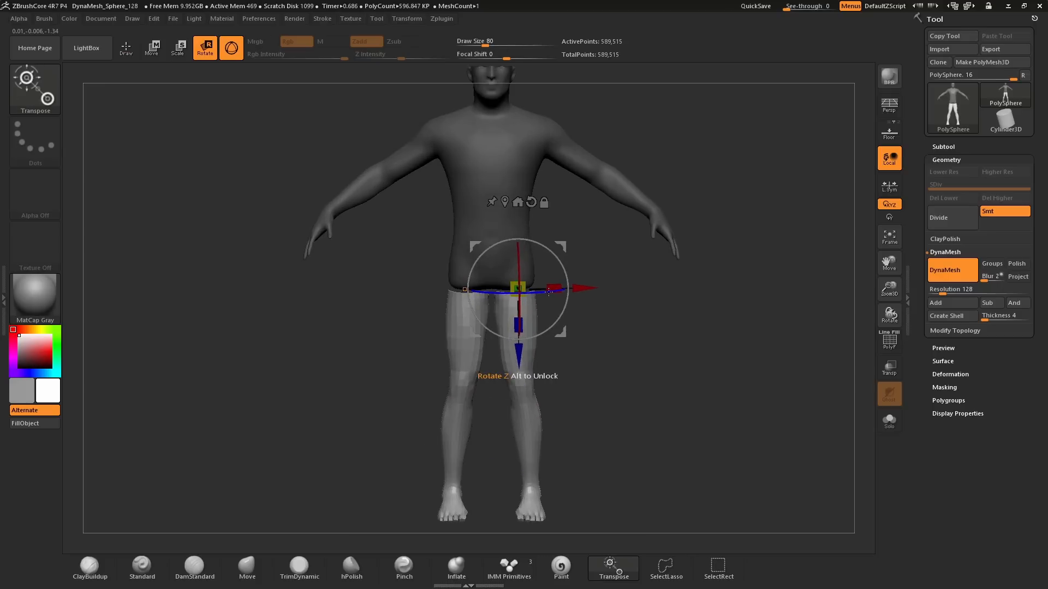
{"action": "left_click_drag", "start_coordinate": [517, 287], "coordinate": [518, 287]}
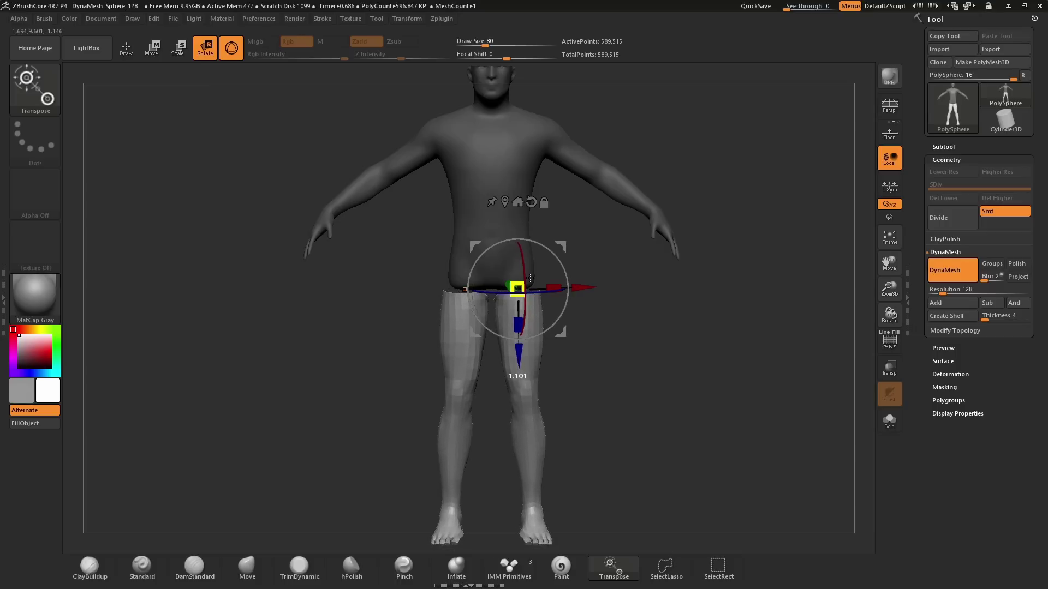
{"action": "left_click", "coordinate": [153, 47]}
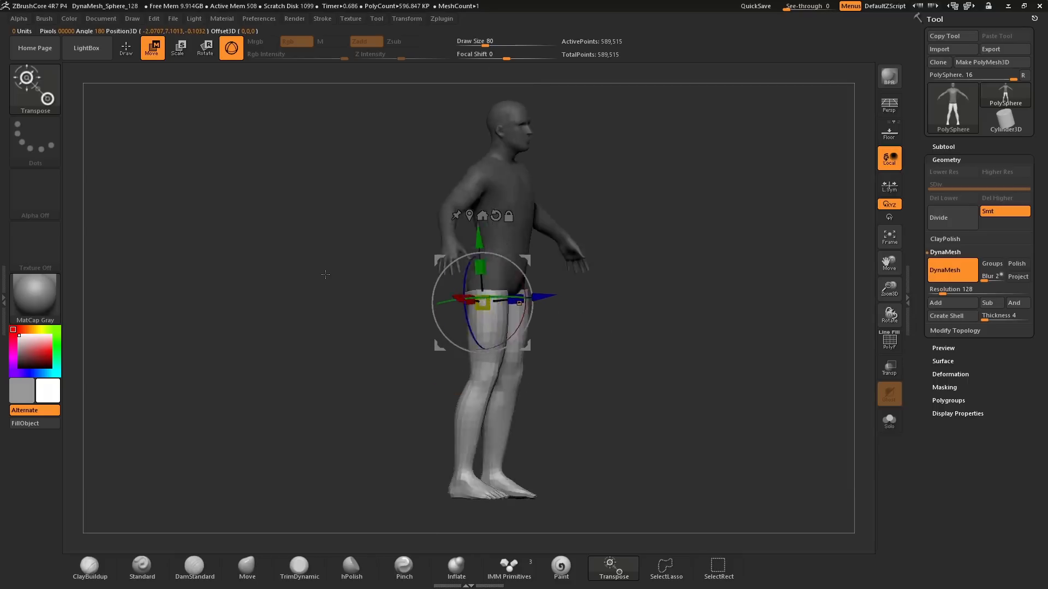
{"action": "left_click_drag", "start_coordinate": [325, 274], "coordinate": [624, 406]}
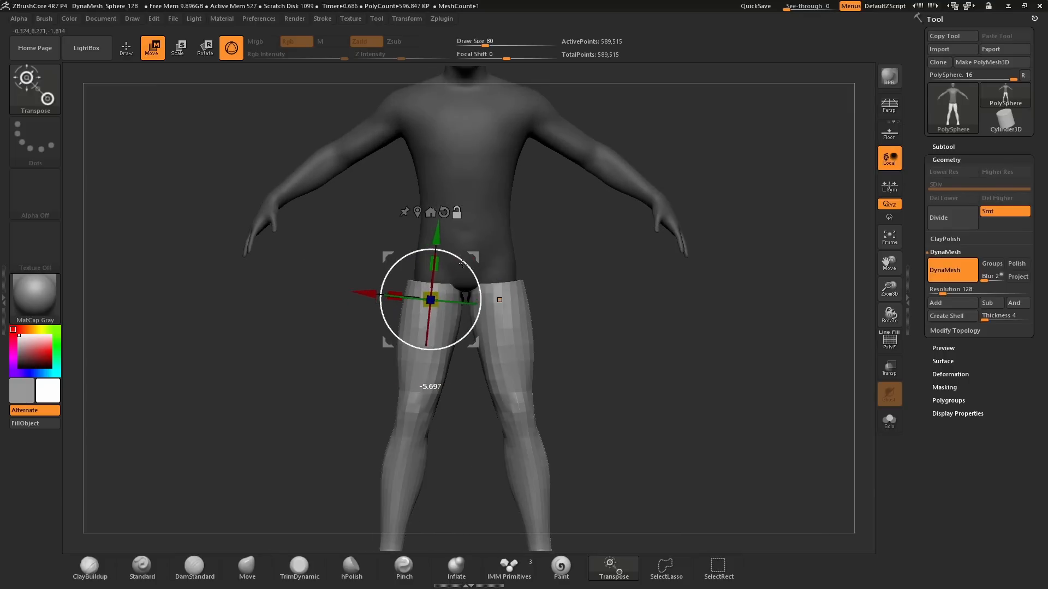
- Move the legs sideways together and line them up under the torso
{"action": "left_click_drag", "start_coordinate": [432, 264], "coordinate": [460, 267]}
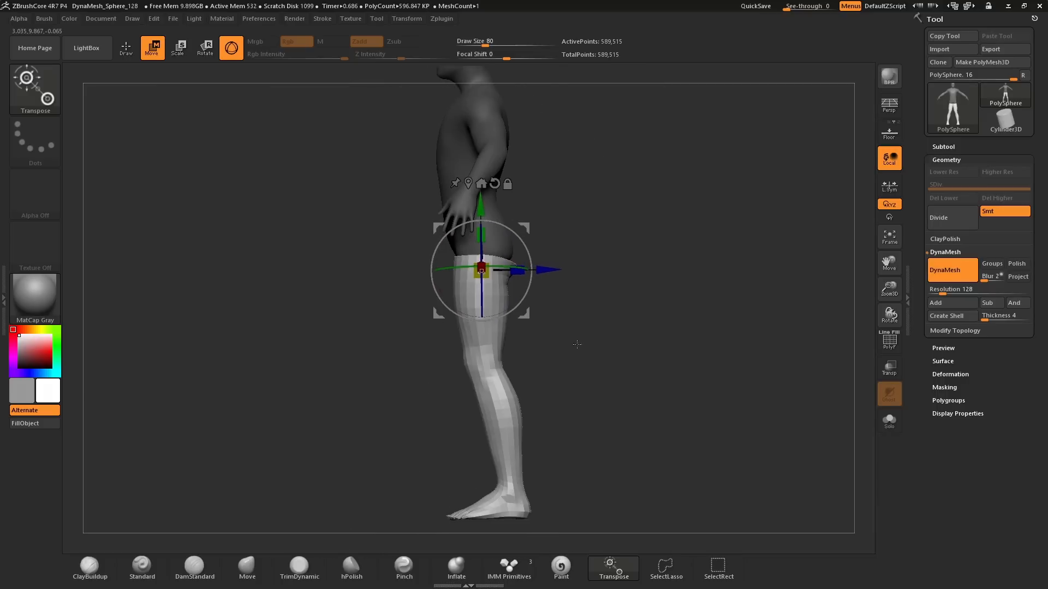
{"action": "left_click_drag", "start_coordinate": [480, 270], "coordinate": [481, 288]}
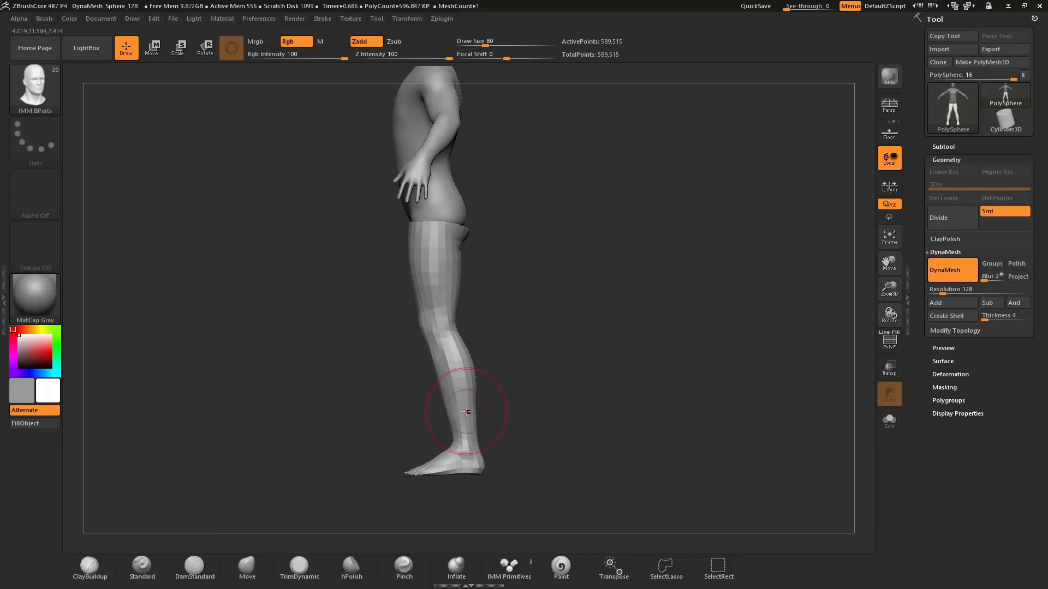
- Isolate the foot and rotate it at the ankle with the Gizmo's rotate ring
{"action": "left_click_drag", "start_coordinate": [466, 412], "coordinate": [512, 382]}
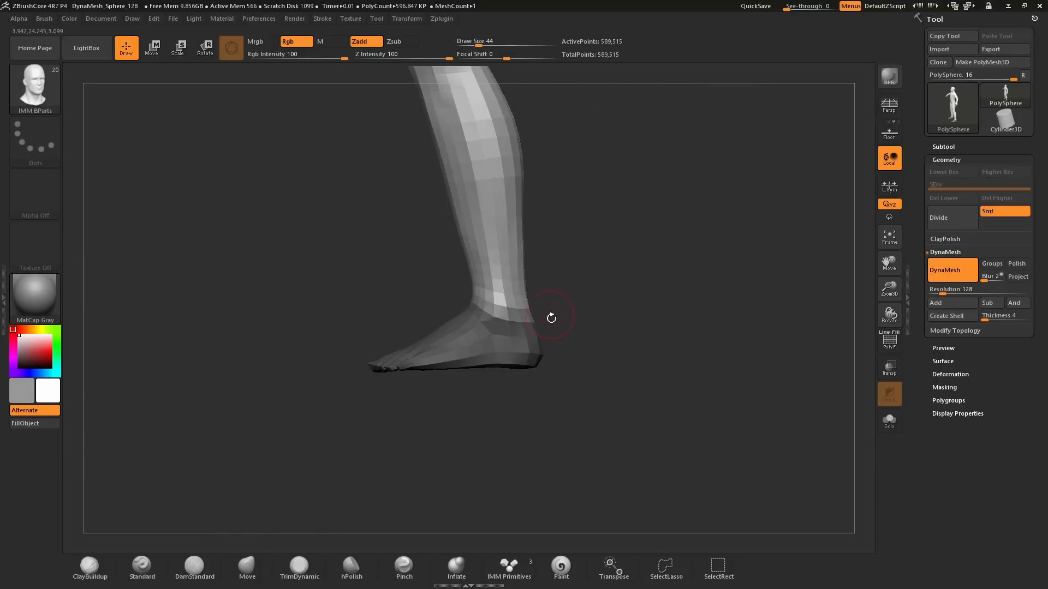
{"action": "left_click_drag", "start_coordinate": [552, 318], "coordinate": [632, 349]}
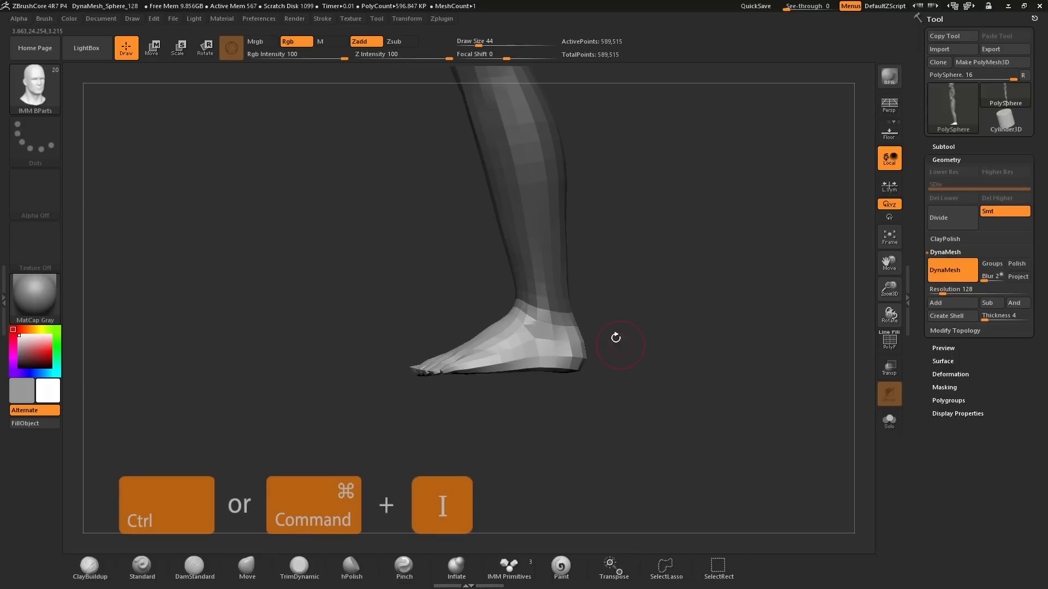
{"action": "left_click", "coordinate": [153, 47]}
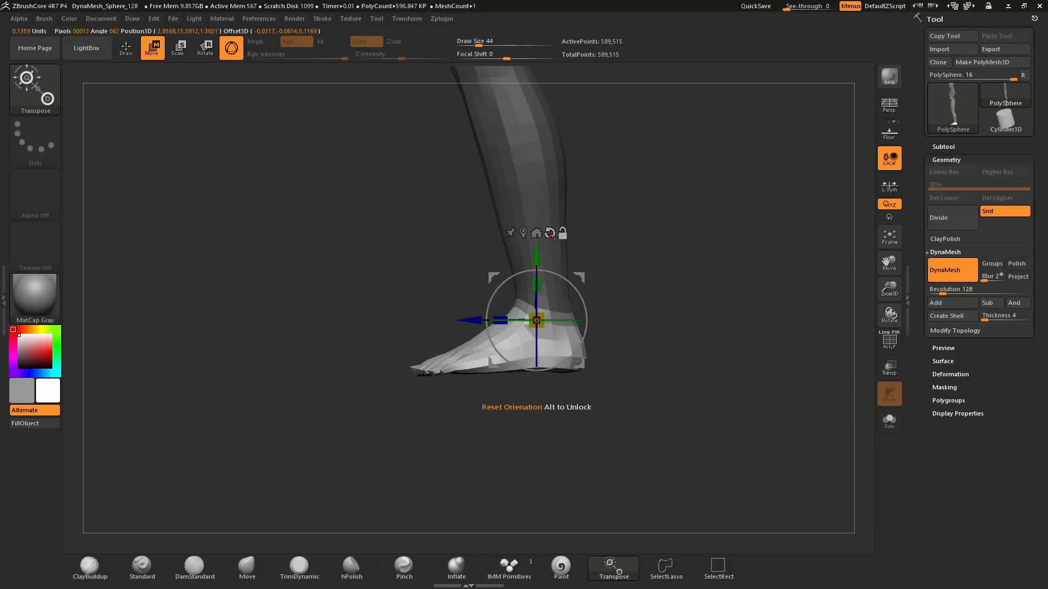
{"action": "mouse_move", "coordinate": [513, 282]}
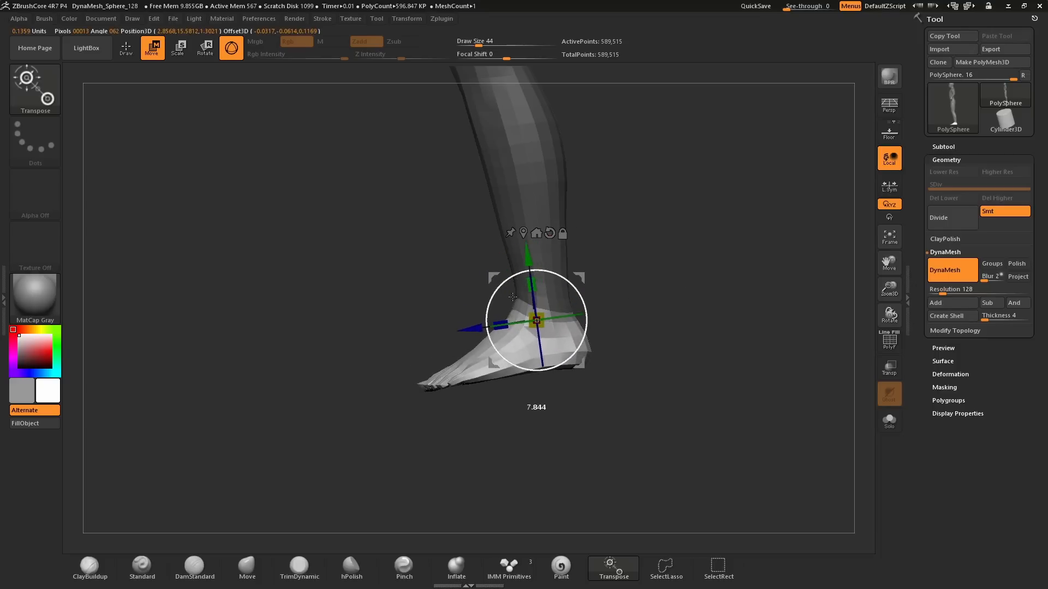
{"action": "left_click_drag", "start_coordinate": [535, 319], "coordinate": [534, 320]}
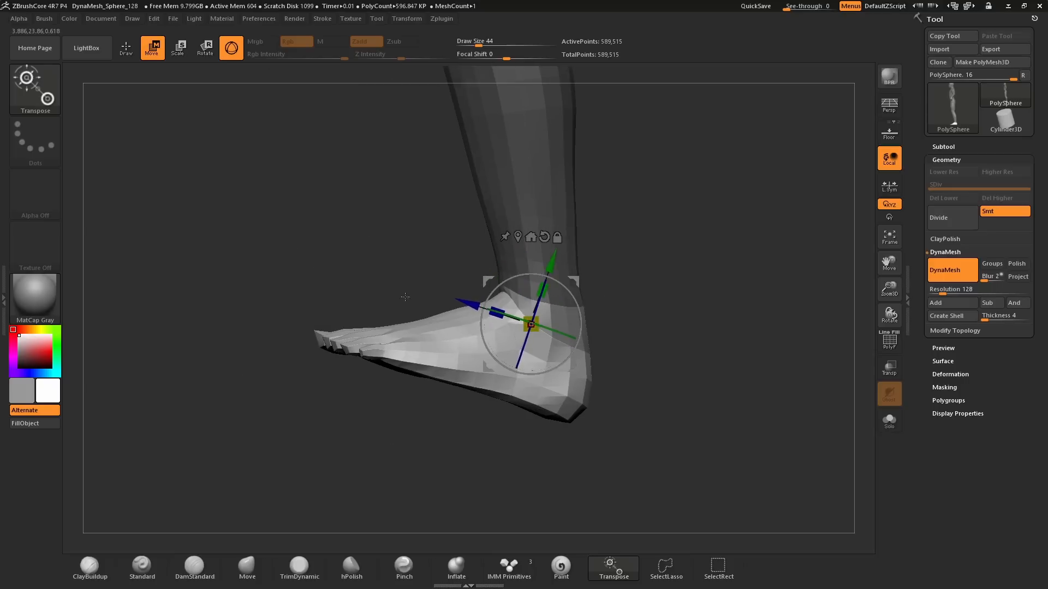
{"action": "left_click", "coordinate": [127, 46]}
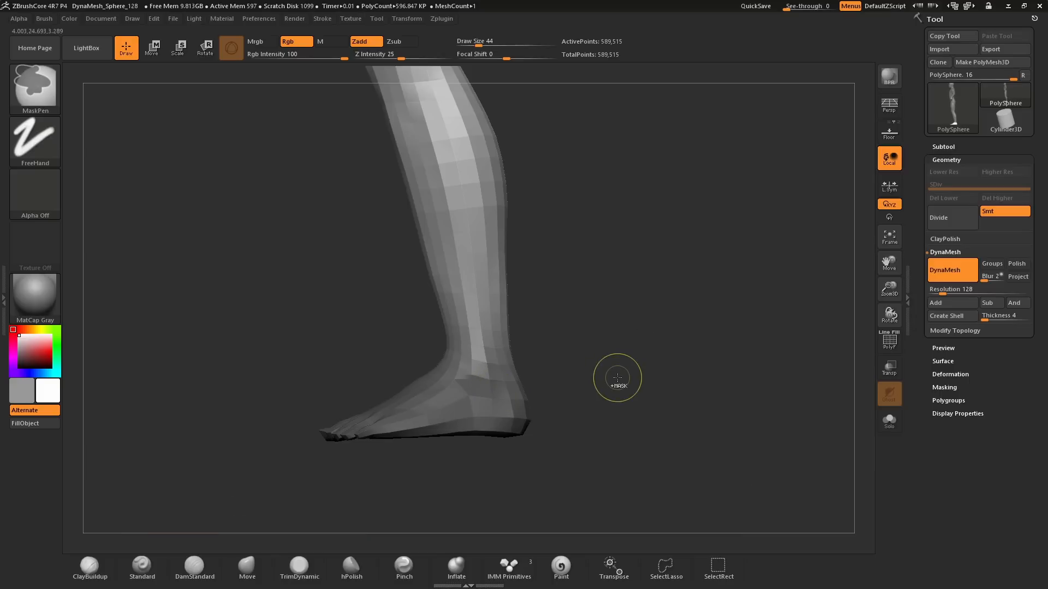
- Rotate the other foot at its ankle, then clear the mask from the body
{"action": "left_click", "coordinate": [204, 47]}
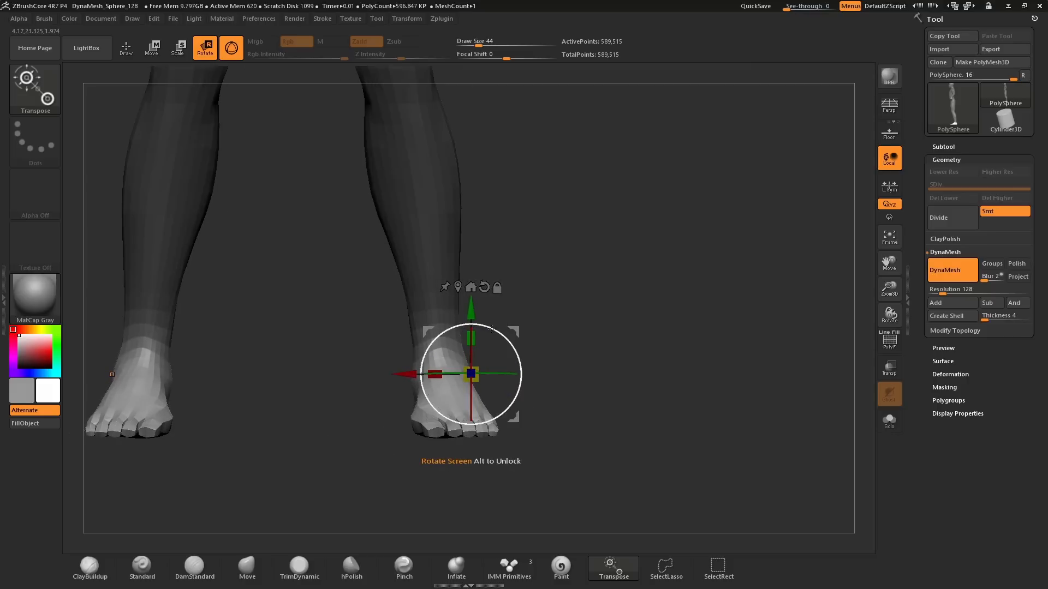
{"action": "left_click", "coordinate": [126, 47]}
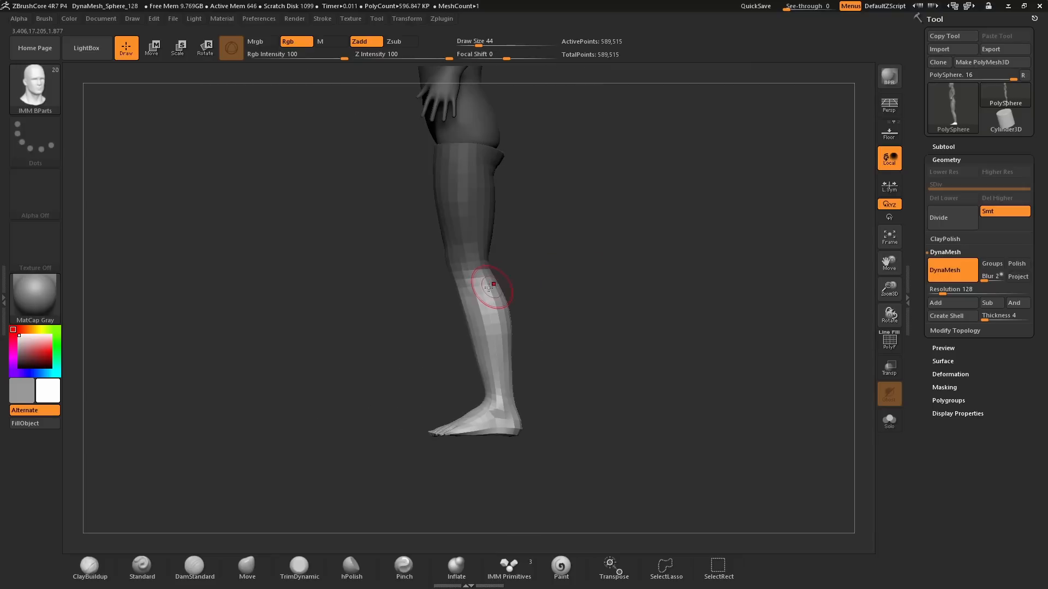
{"action": "left_click", "coordinate": [204, 48]}
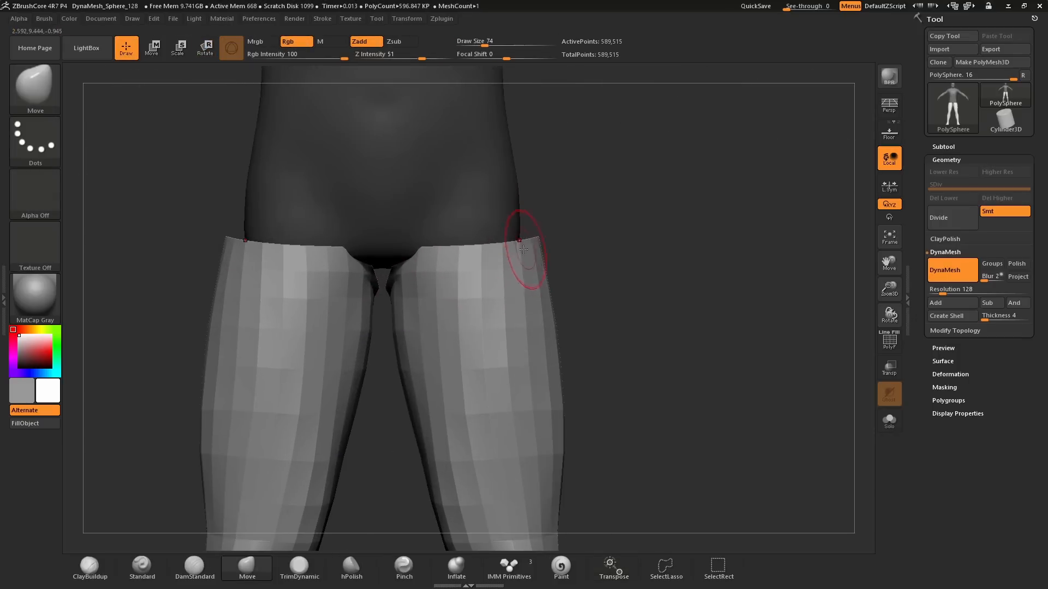
- Pull the thigh tops up into the pelvis with the Move brush, closing the gap
{"action": "left_click_drag", "start_coordinate": [521, 251], "coordinate": [614, 257]}
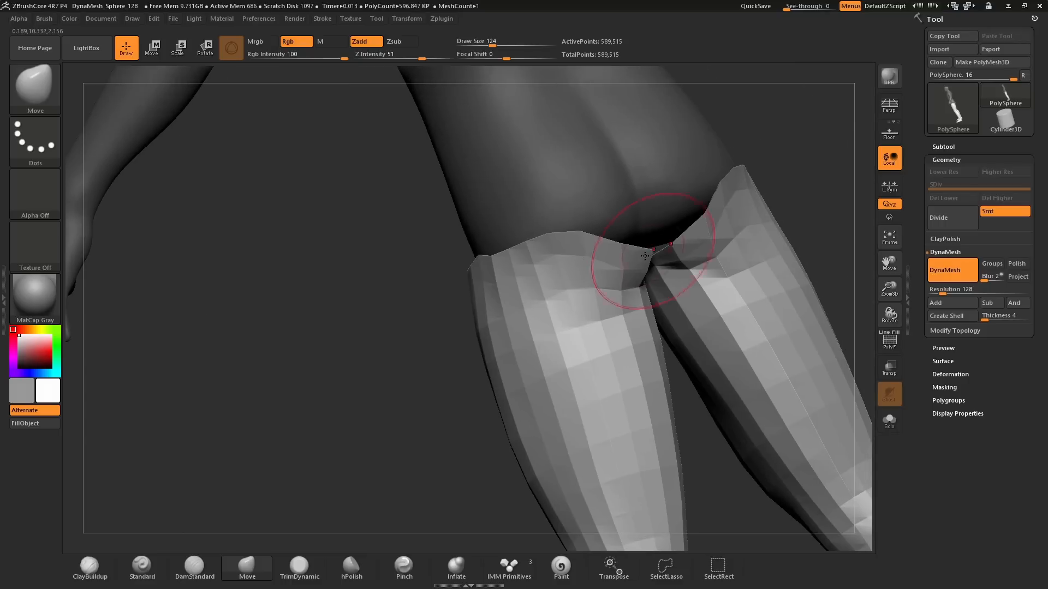
{"action": "left_click_drag", "start_coordinate": [645, 256], "coordinate": [658, 201]}
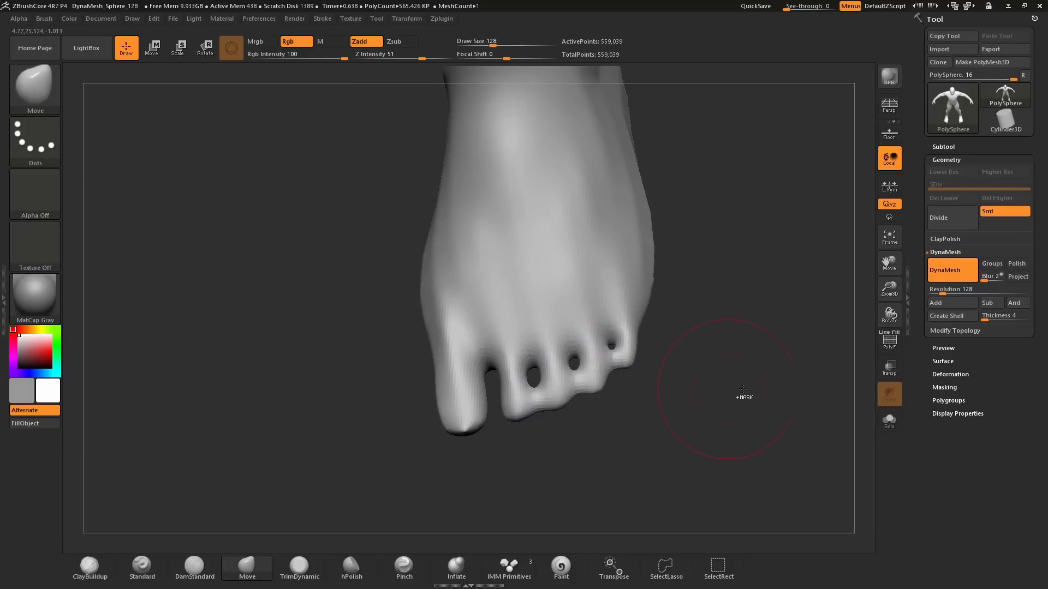
- Spread the toes apart with the Move brush before re-running DynaMesh
{"action": "left_click_drag", "start_coordinate": [743, 390], "coordinate": [651, 386]}
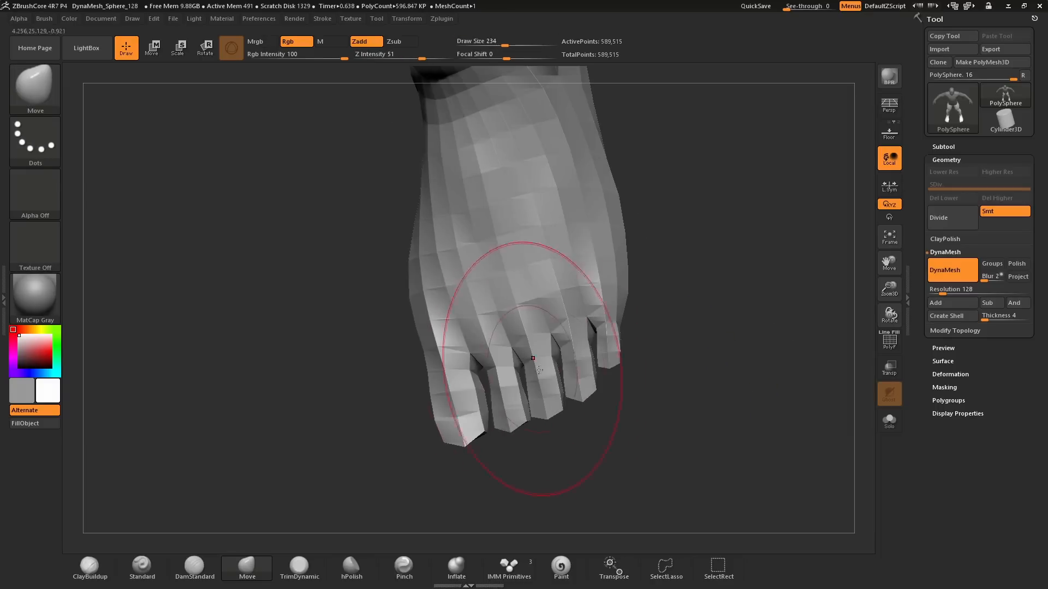
{"action": "key", "text": "shift"}
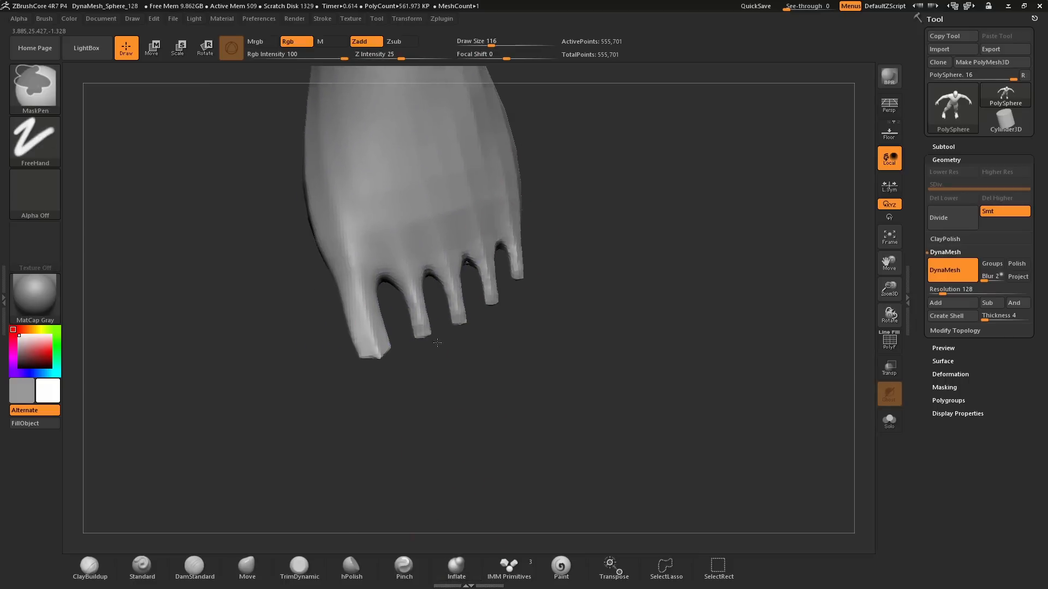
- Use the Inflate brush to round the thin toe tips into fuller toes
{"action": "left_click", "coordinate": [456, 567]}
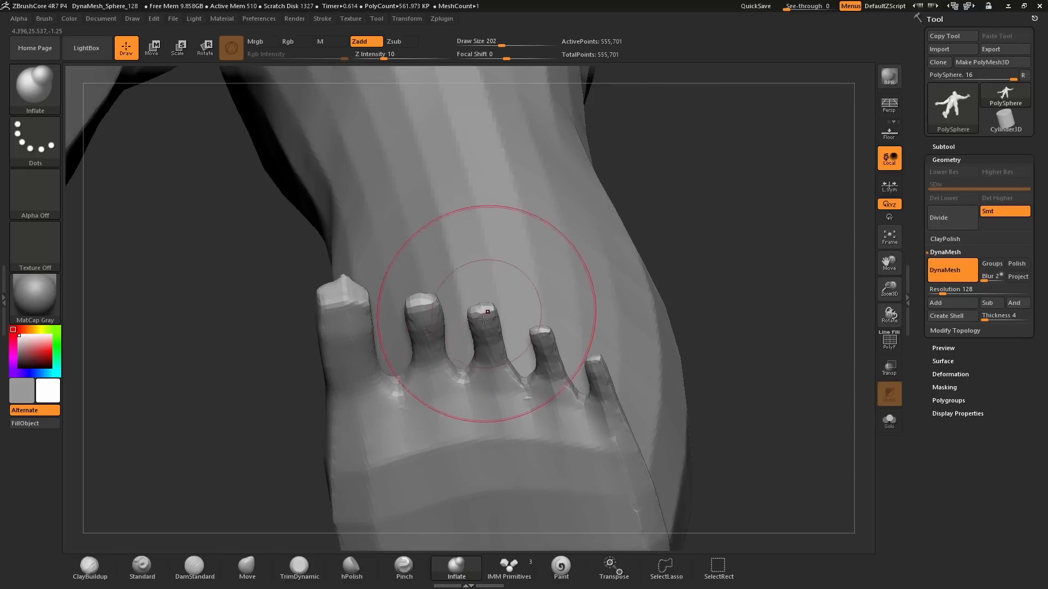
{"action": "left_click_drag", "start_coordinate": [481, 315], "coordinate": [344, 315]}
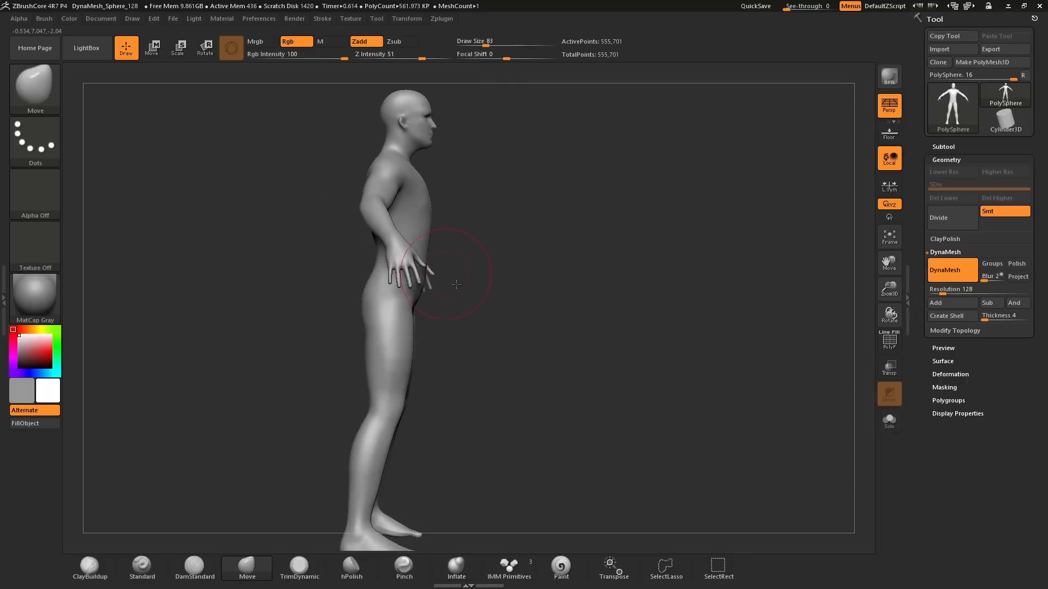
- Rotate the masked-off shin about the knee pivot to bend the lower leg
{"action": "left_click_drag", "start_coordinate": [456, 283], "coordinate": [483, 294]}
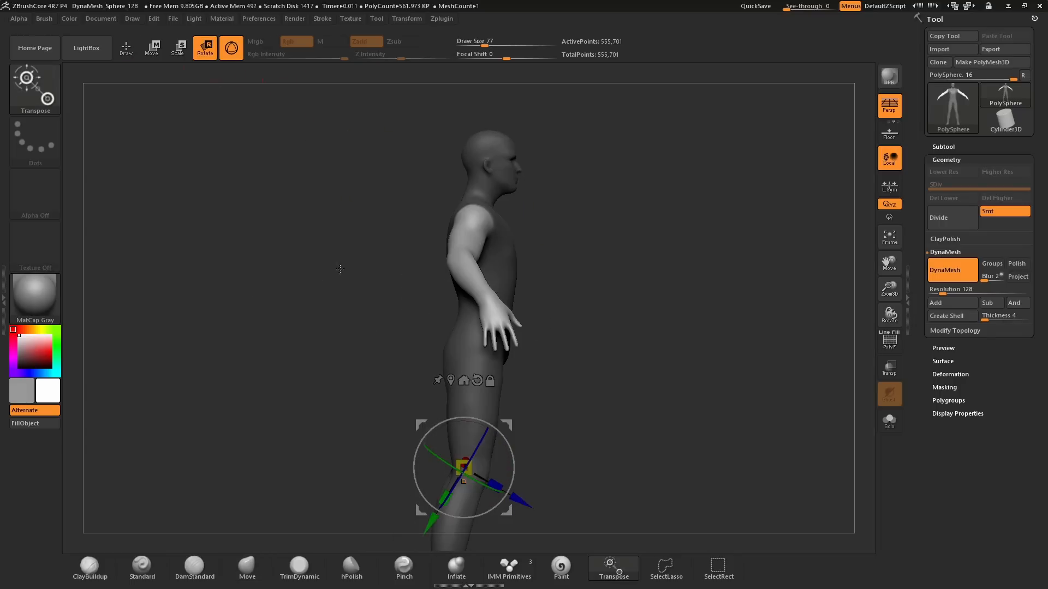
{"action": "left_click_drag", "start_coordinate": [463, 466], "coordinate": [475, 214]}
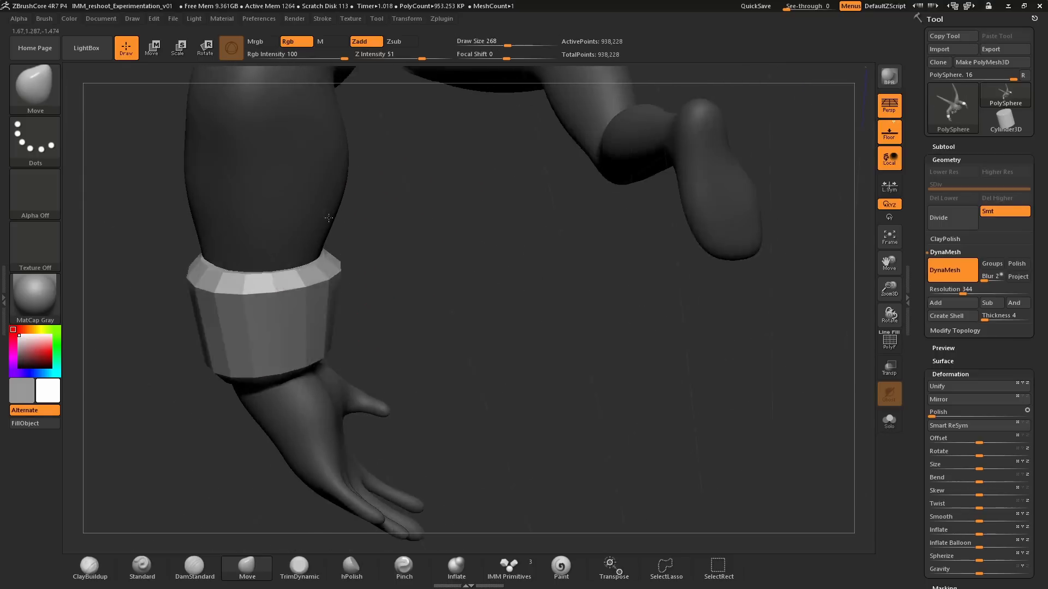
- Insert the IMM ModelKit slotted box and bent pipe onto the character's back, then view it whole
{"action": "left_click", "coordinate": [509, 566]}
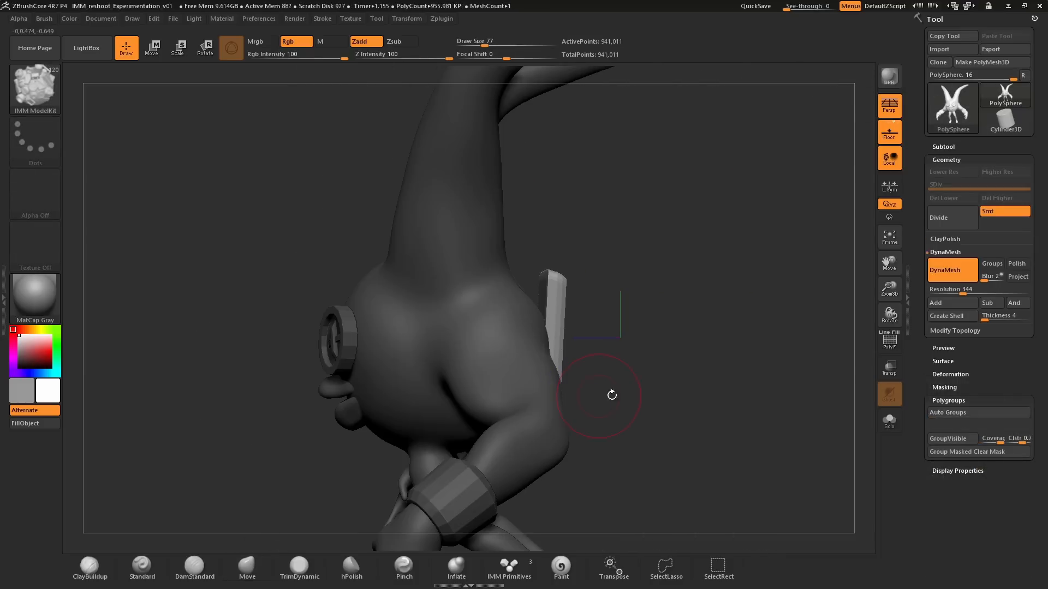
{"action": "left_click", "coordinate": [152, 47]}
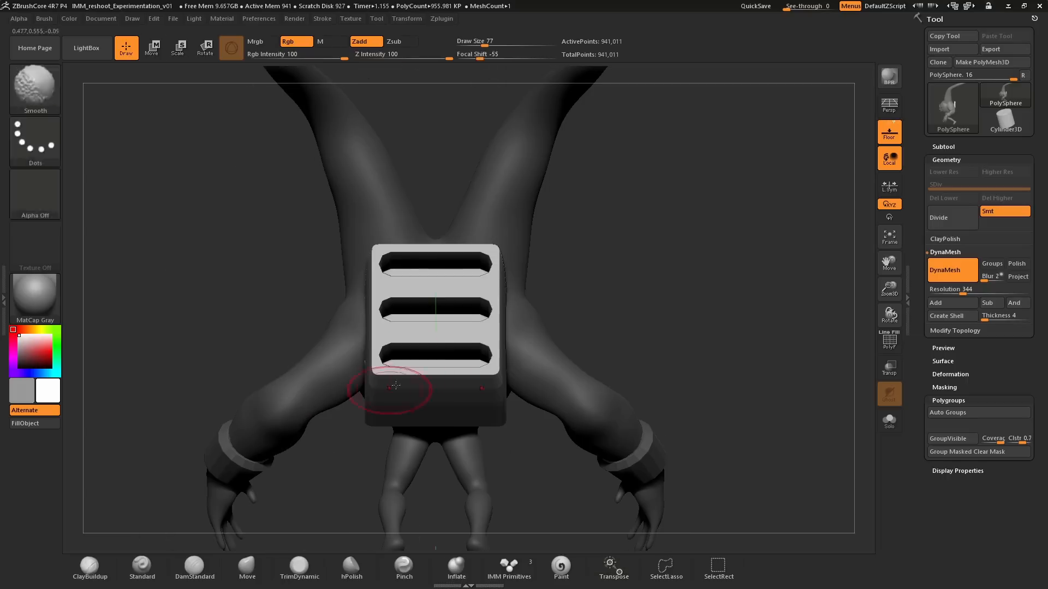
{"action": "left_click", "coordinate": [153, 48]}
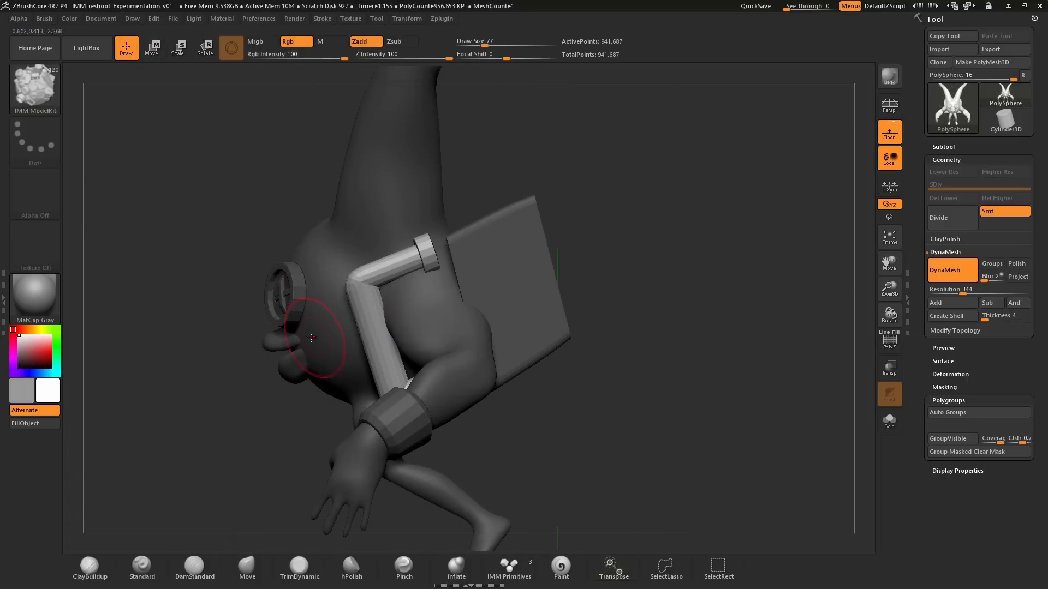
{"action": "left_click", "coordinate": [155, 47]}
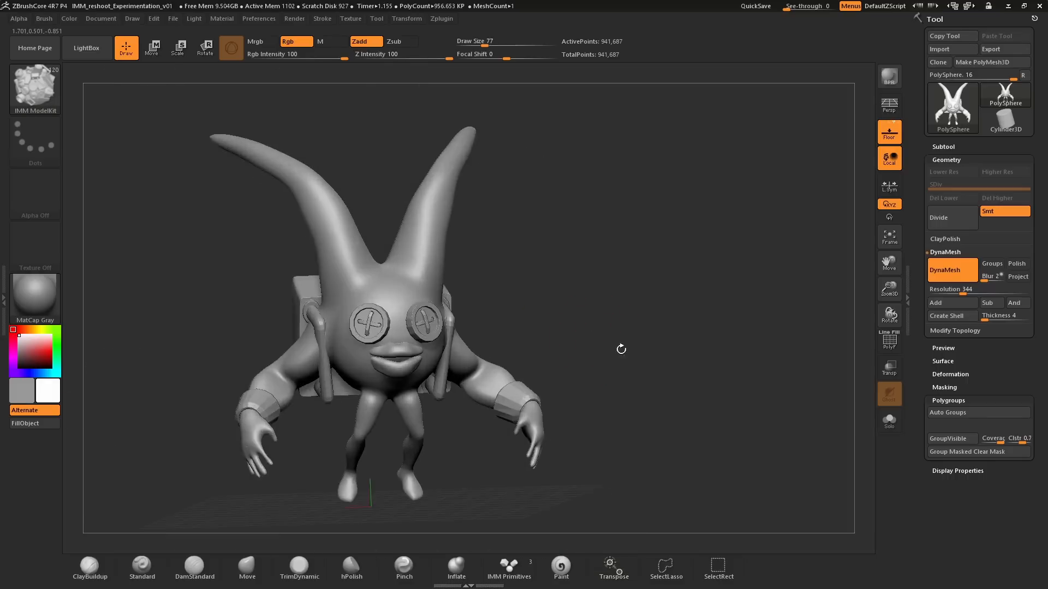
{"action": "left_click_drag", "start_coordinate": [621, 349], "coordinate": [622, 326]}
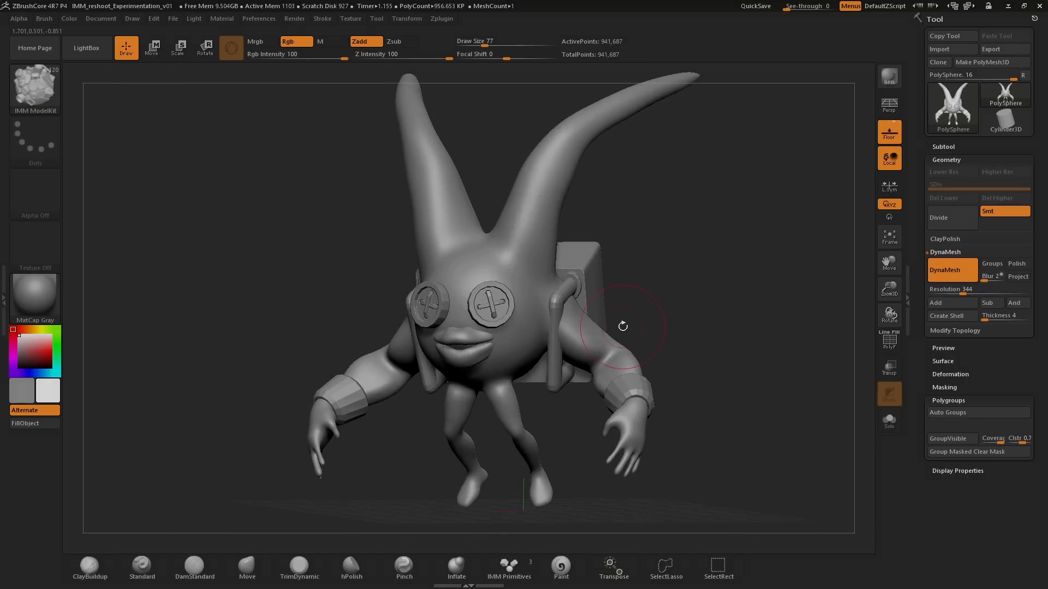